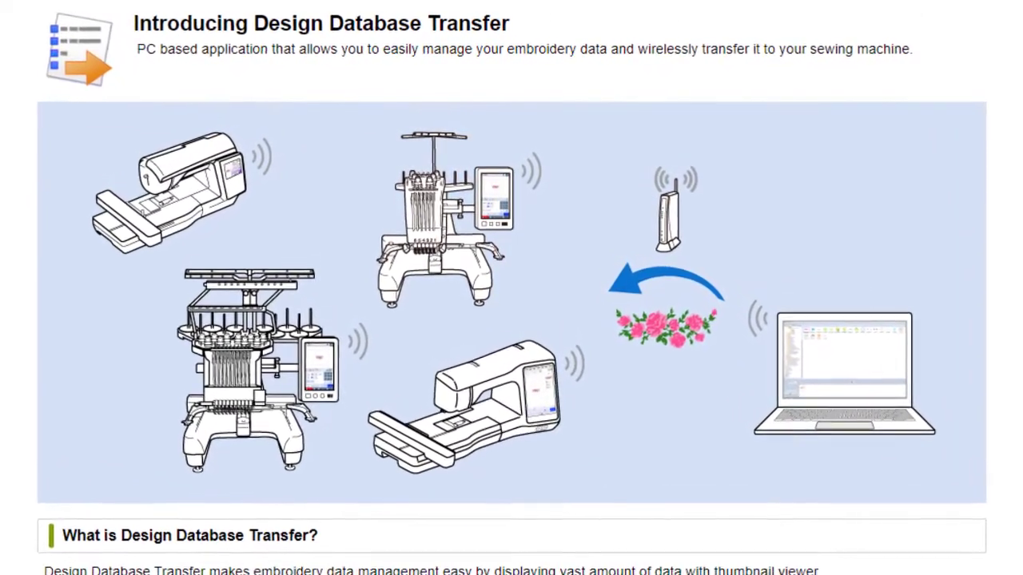
Load s.brother/clpaa, pick Windows 10 for Design Database Transfer, and scroll through the EULA
scroll(down, 3)
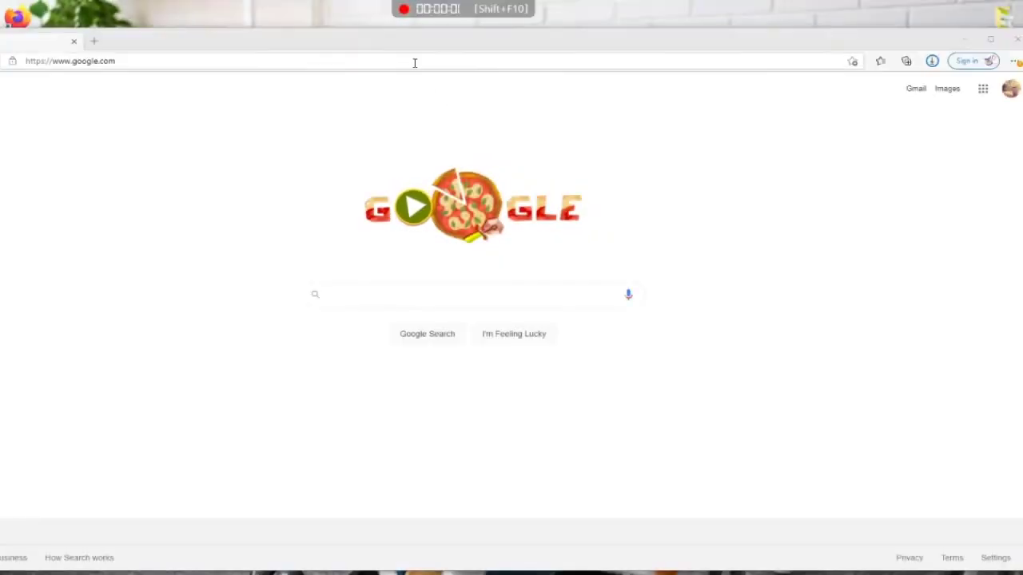
text(https://s.brother/clpaa)
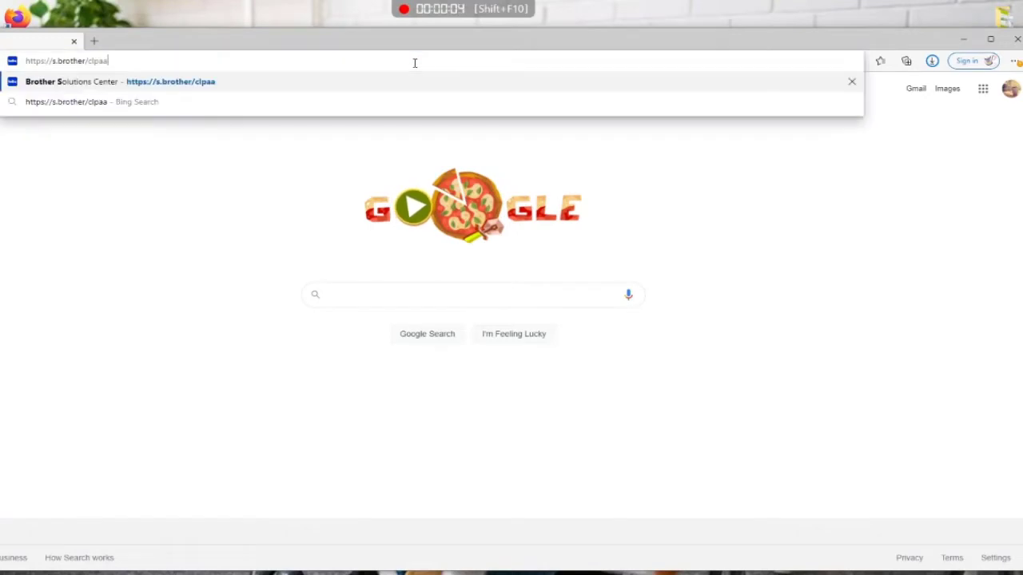
mouse_move(192, 88)
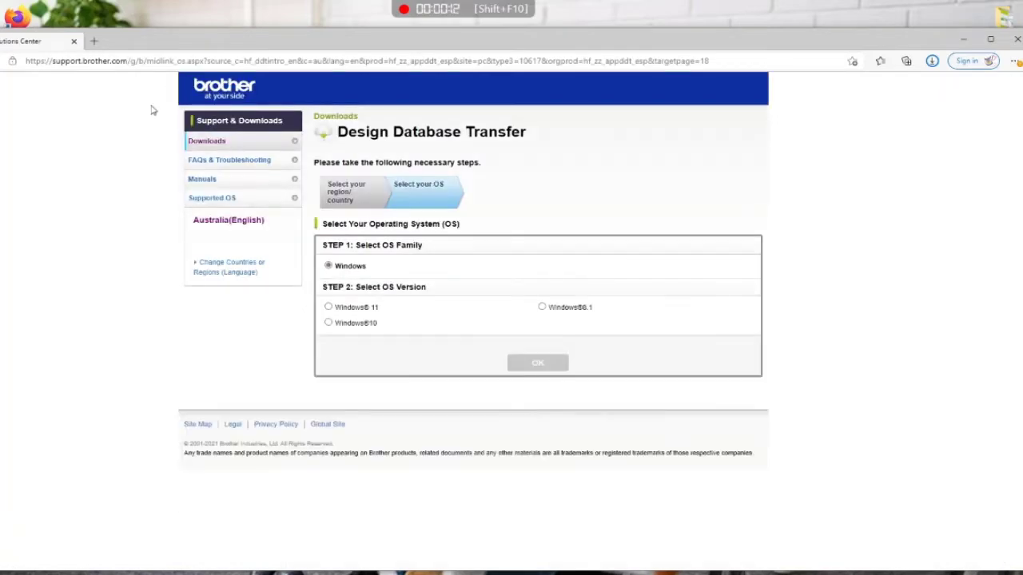
click(327, 336)
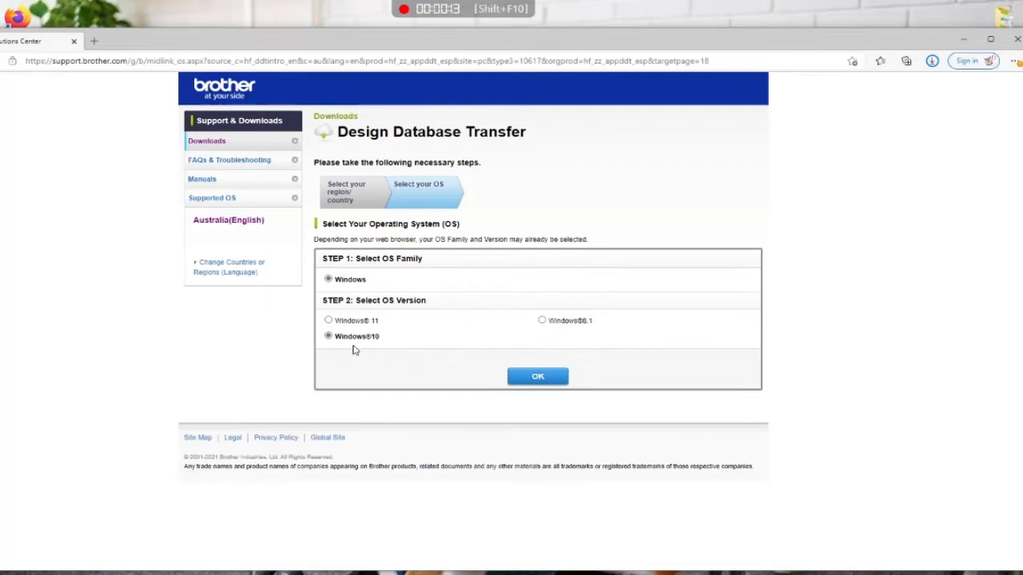
click(537, 376)
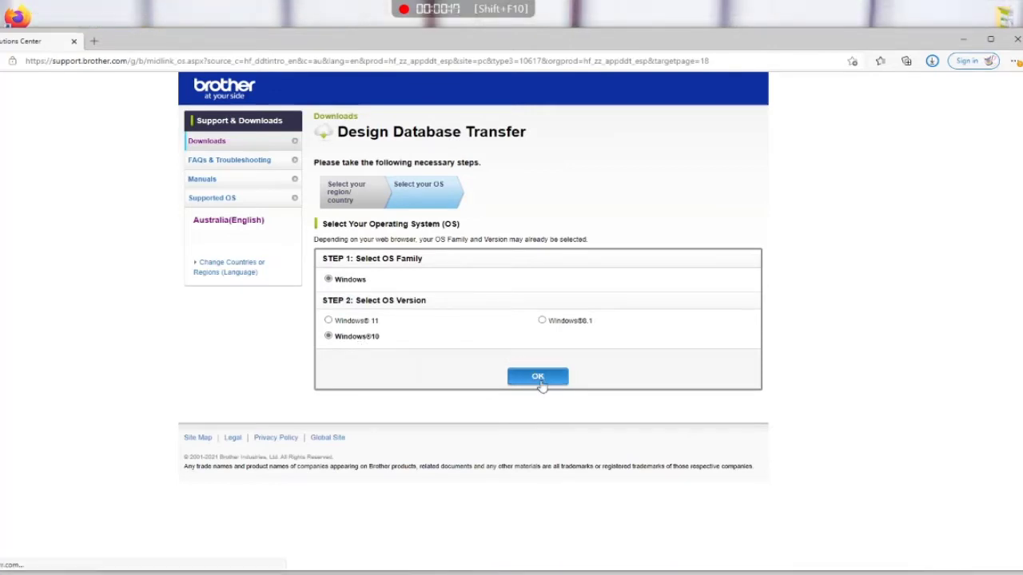
click(538, 375)
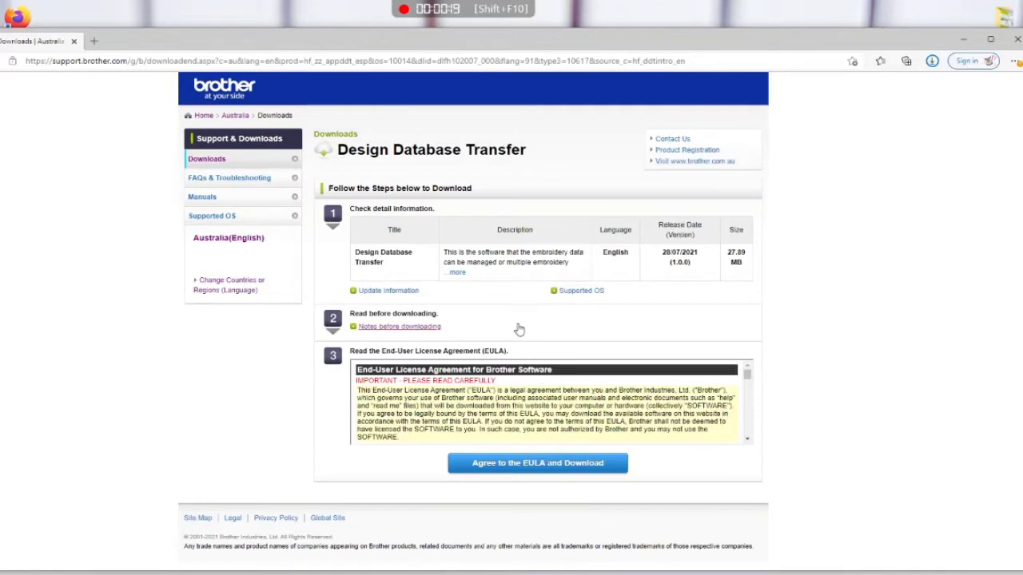
scroll(down, 3)
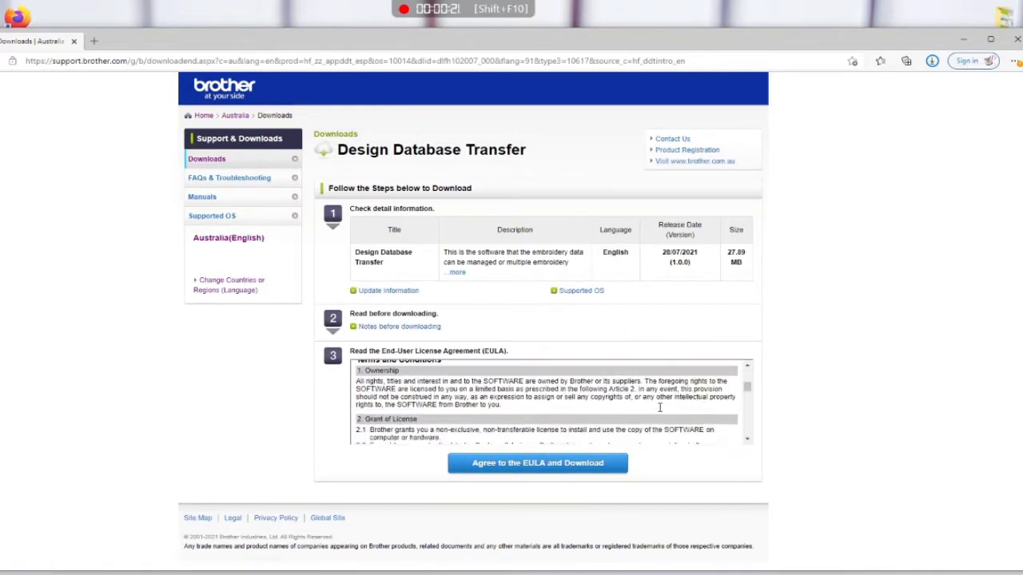
scroll(down, 3)
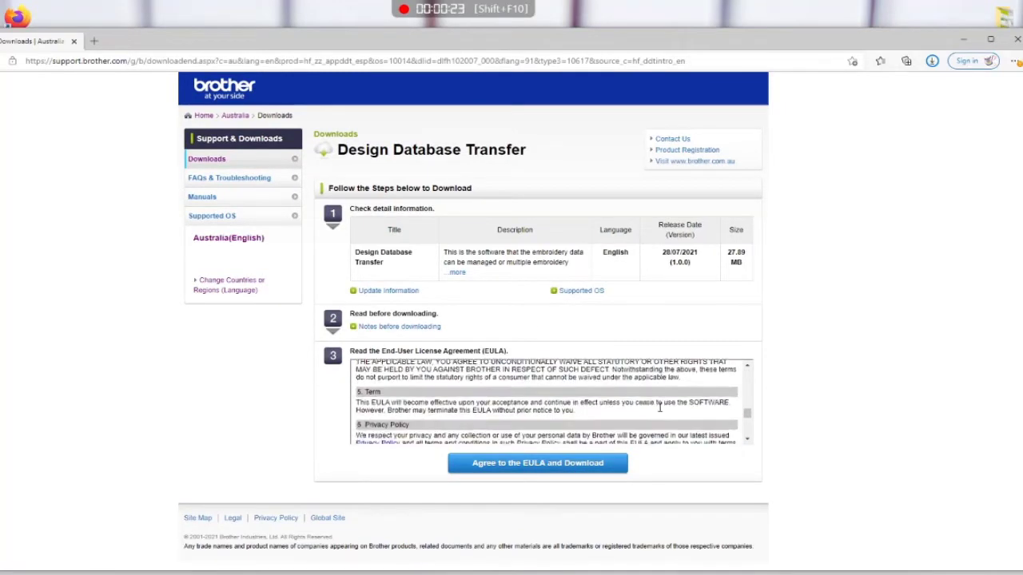
scroll(down, 3)
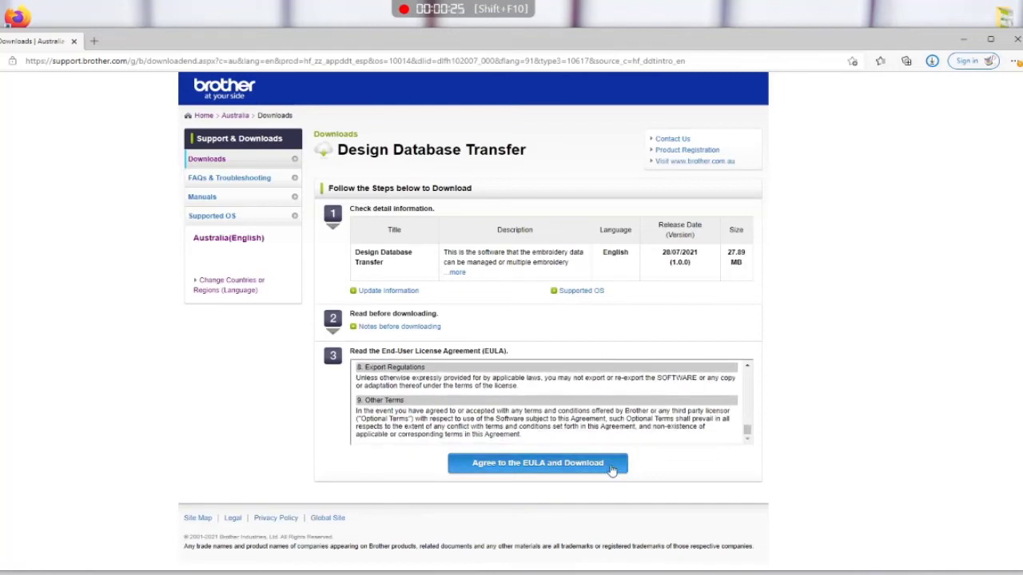
Agree to the EULA to download the installer, then show the browser's downloaded files
click(538, 464)
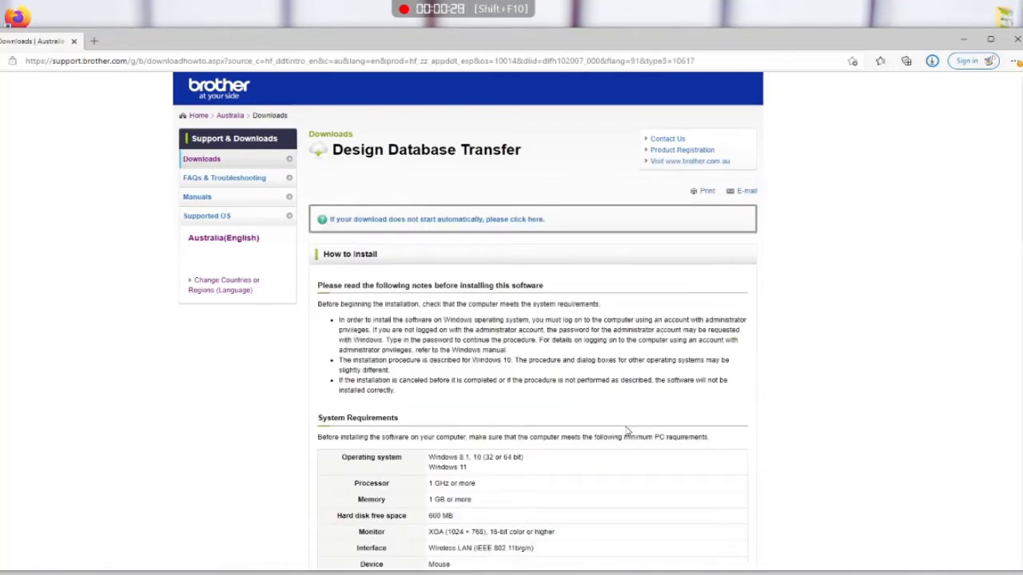
mouse_move(747, 256)
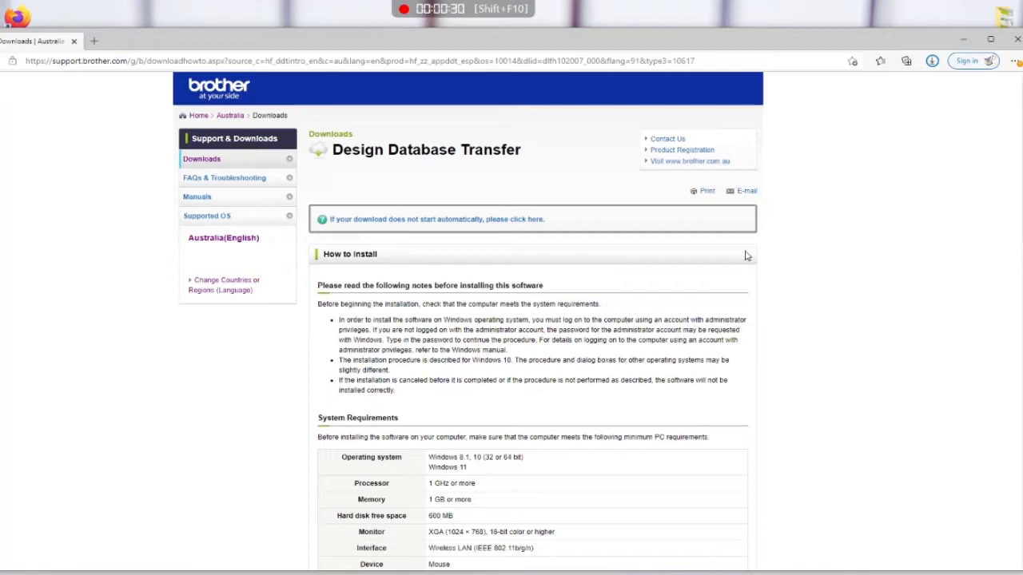
click(931, 62)
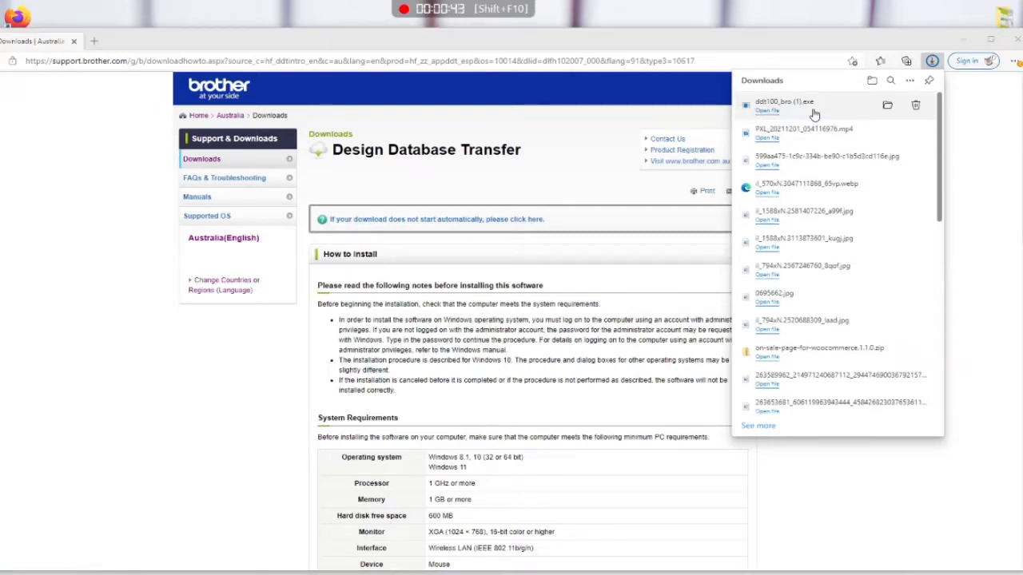
Run ddt100_bro.exe in English, accept the licence, install, and finish the wizard
double_click(784, 101)
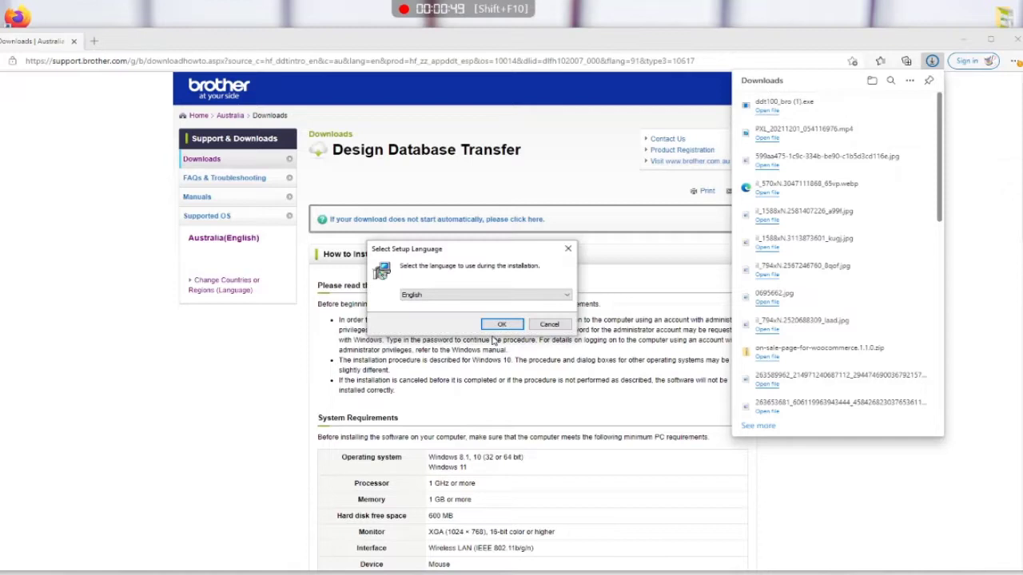
click(502, 324)
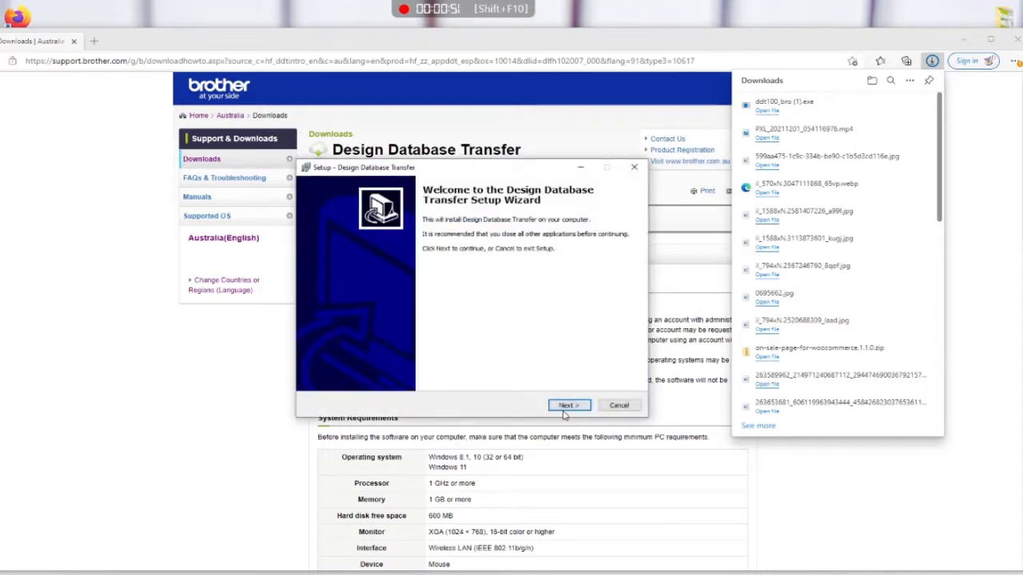
click(568, 405)
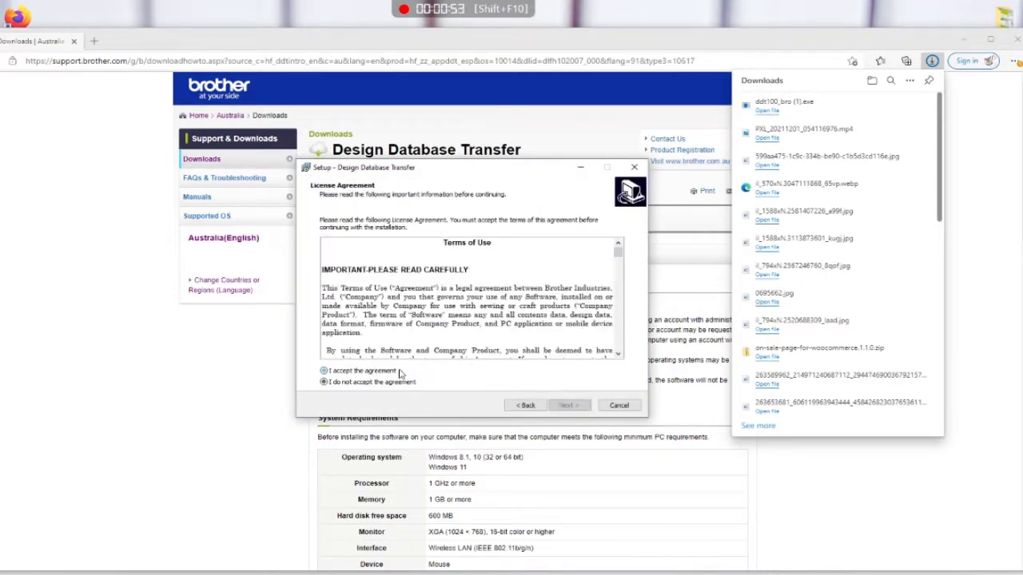
click(570, 405)
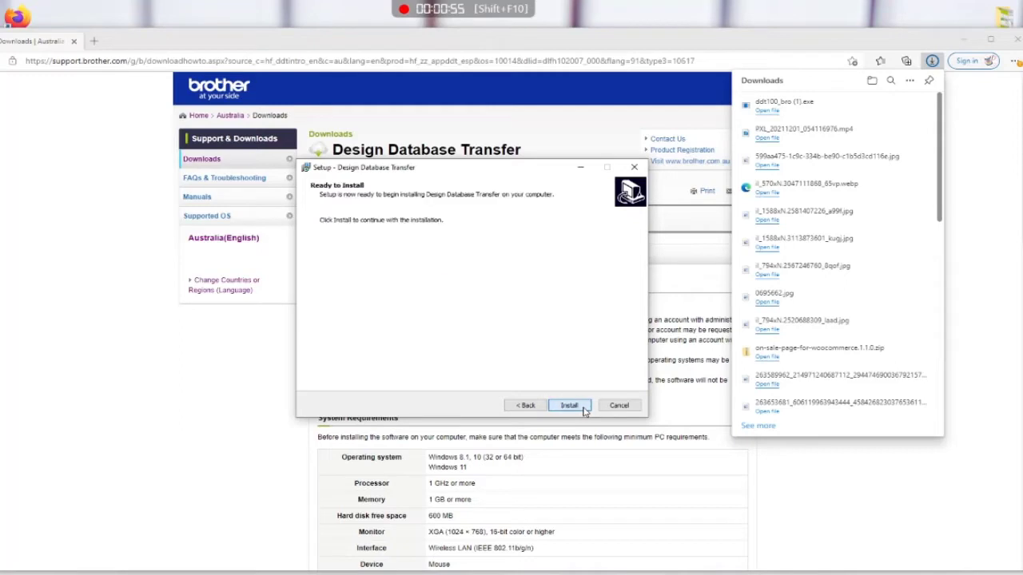
click(569, 405)
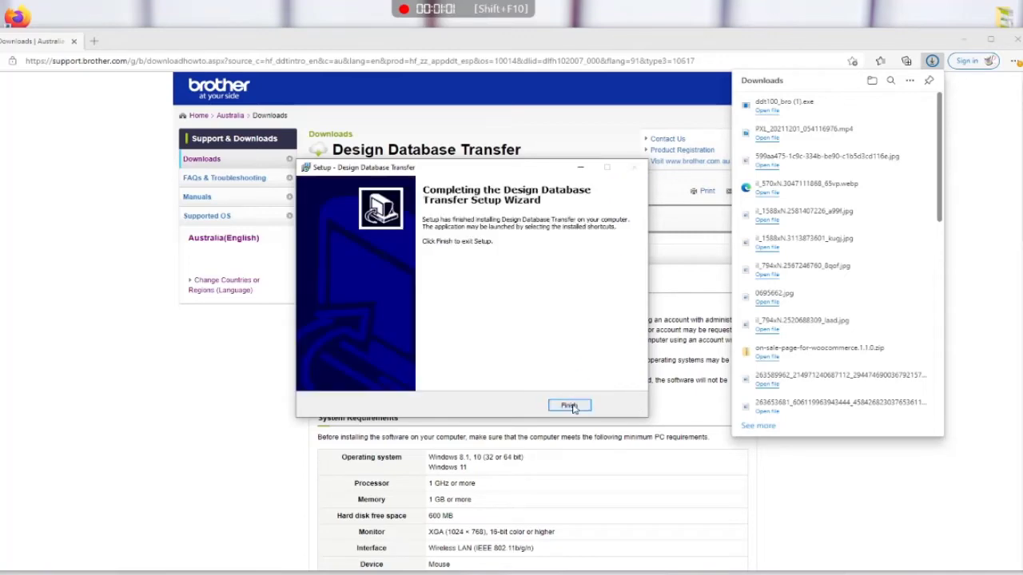
click(569, 406)
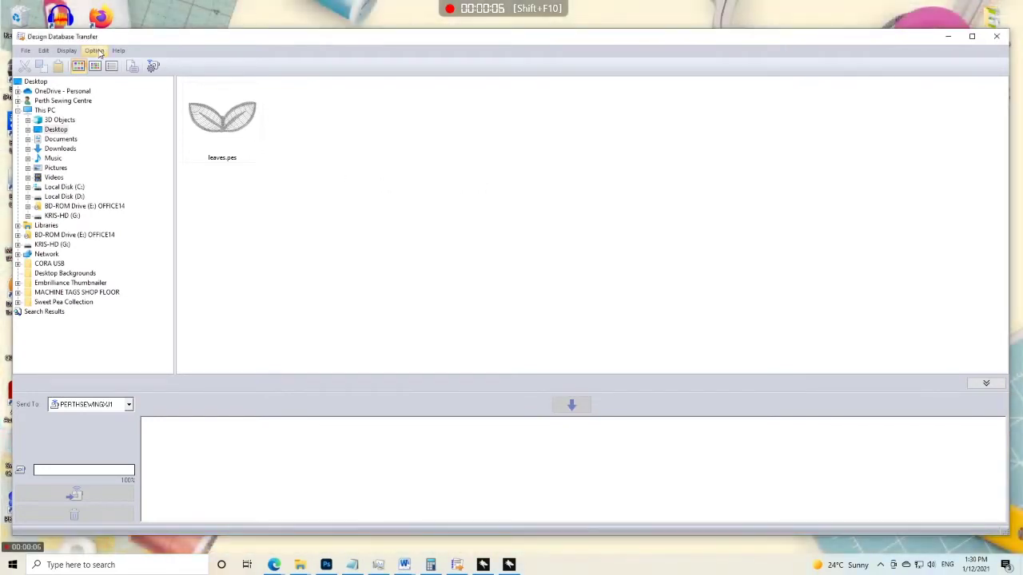
In Network Machine Settings, remove the old PSC-LuminaireXP2 entry and register the Luminaire found by search
click(101, 50)
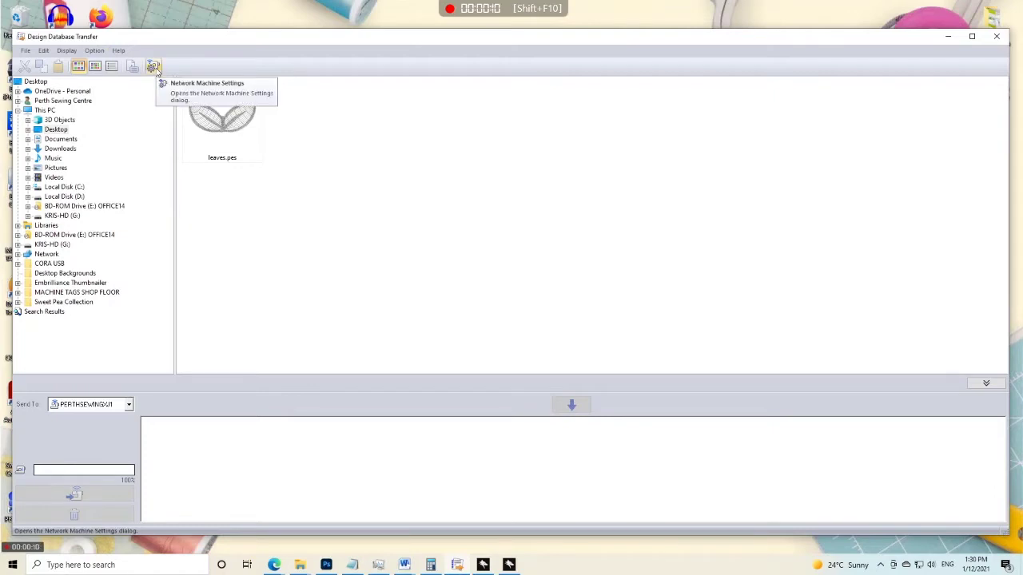
click(154, 65)
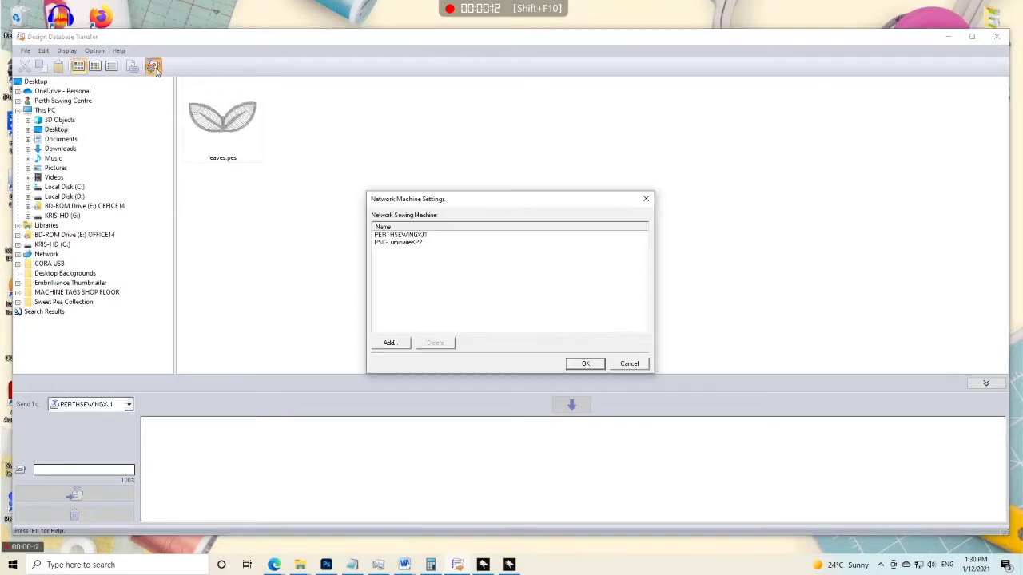
click(400, 235)
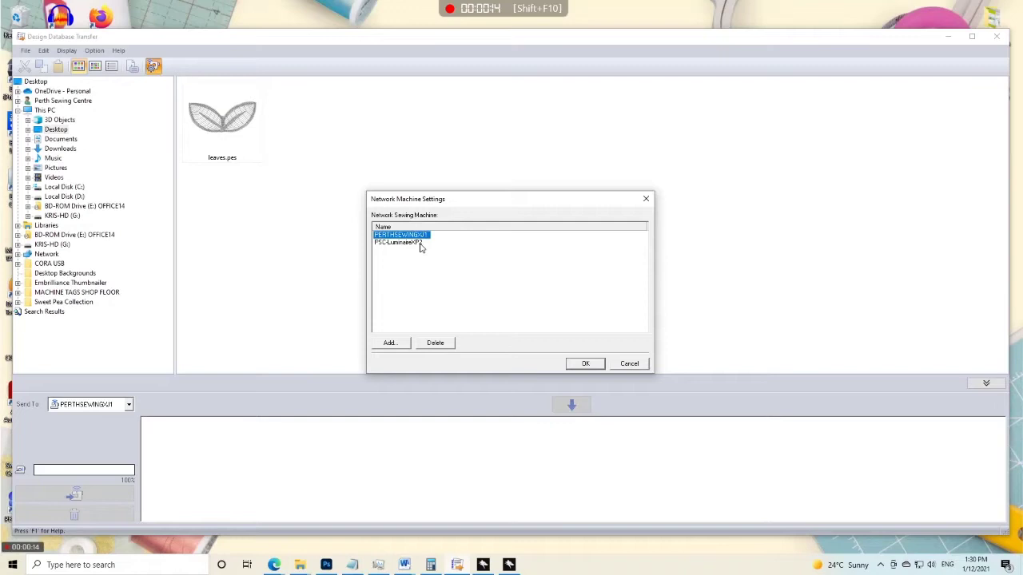
click(400, 242)
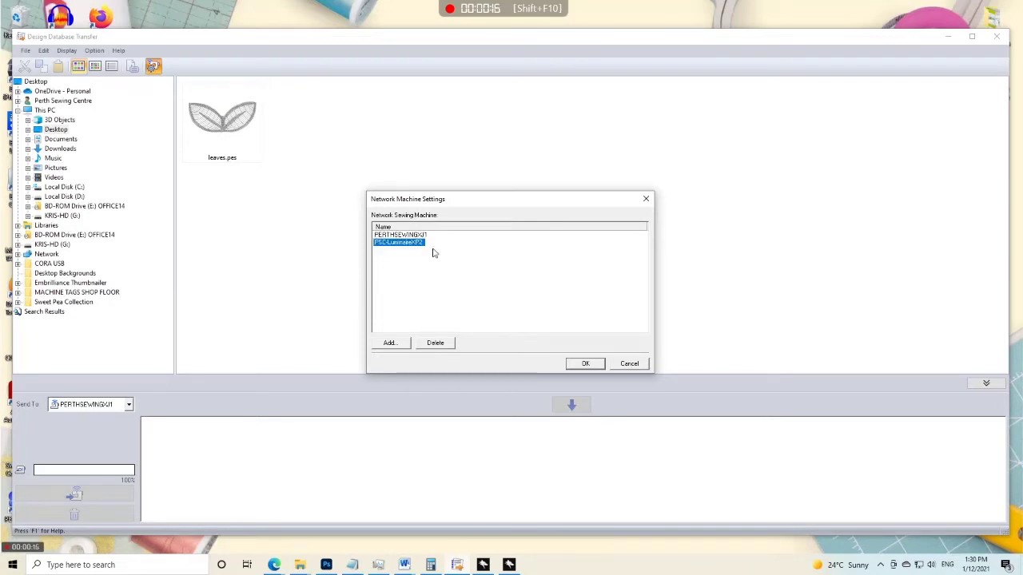
mouse_move(496, 263)
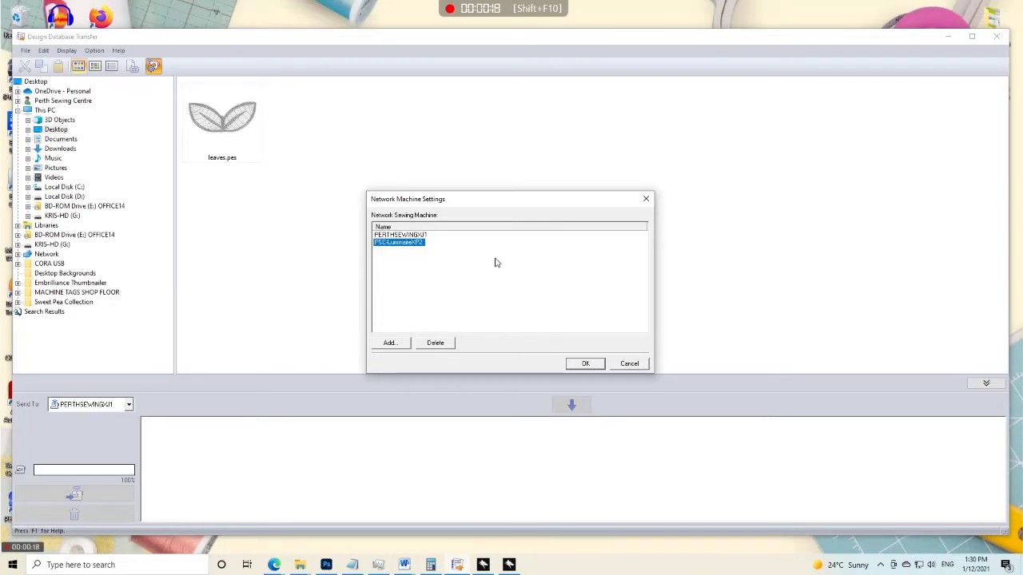
click(434, 343)
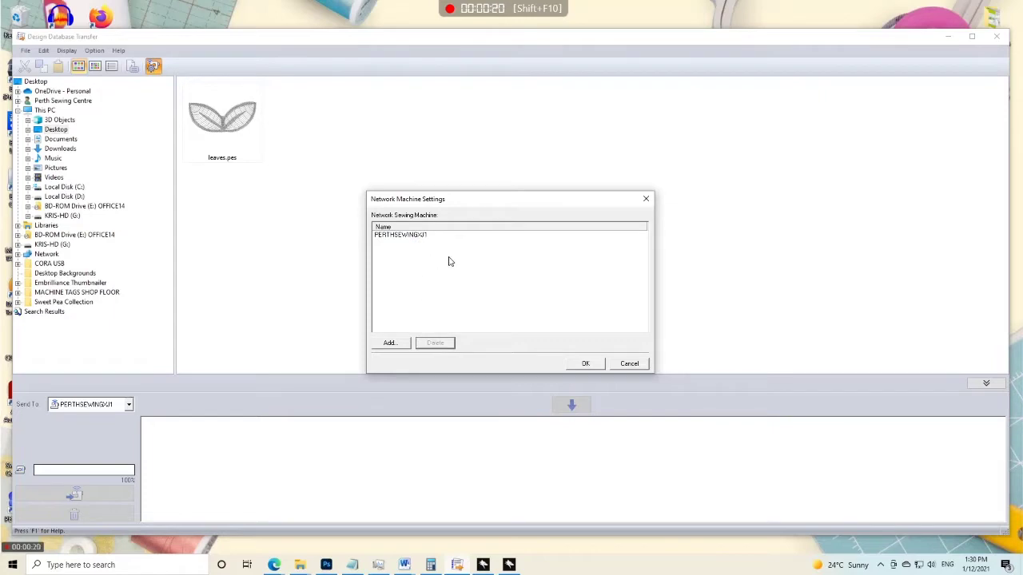
click(389, 343)
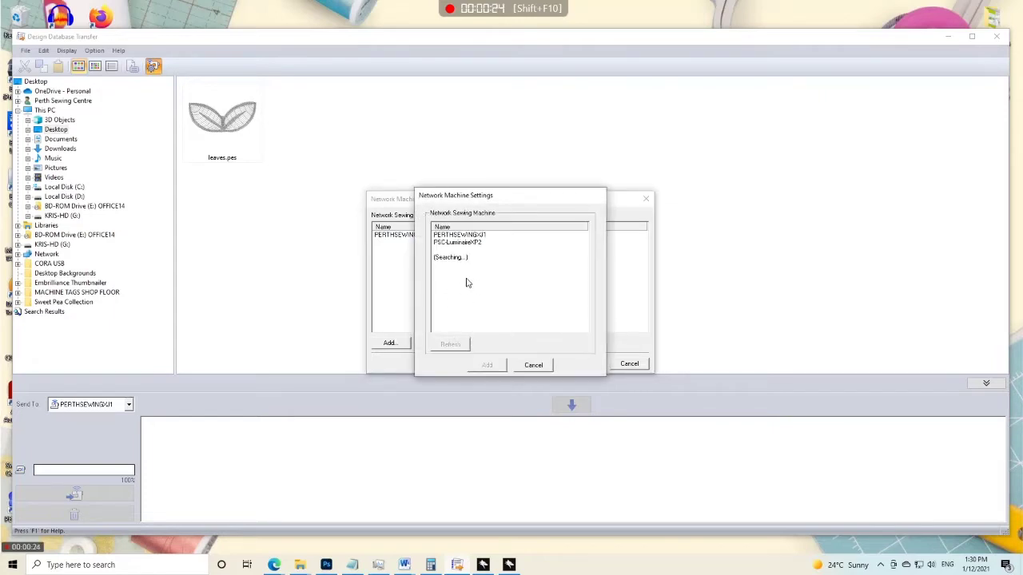
click(460, 242)
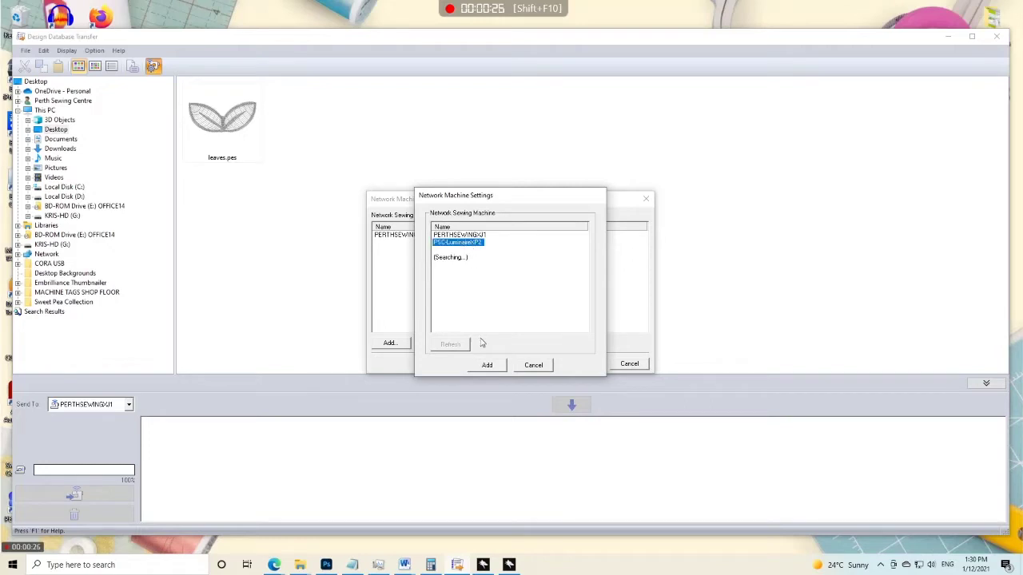
click(532, 364)
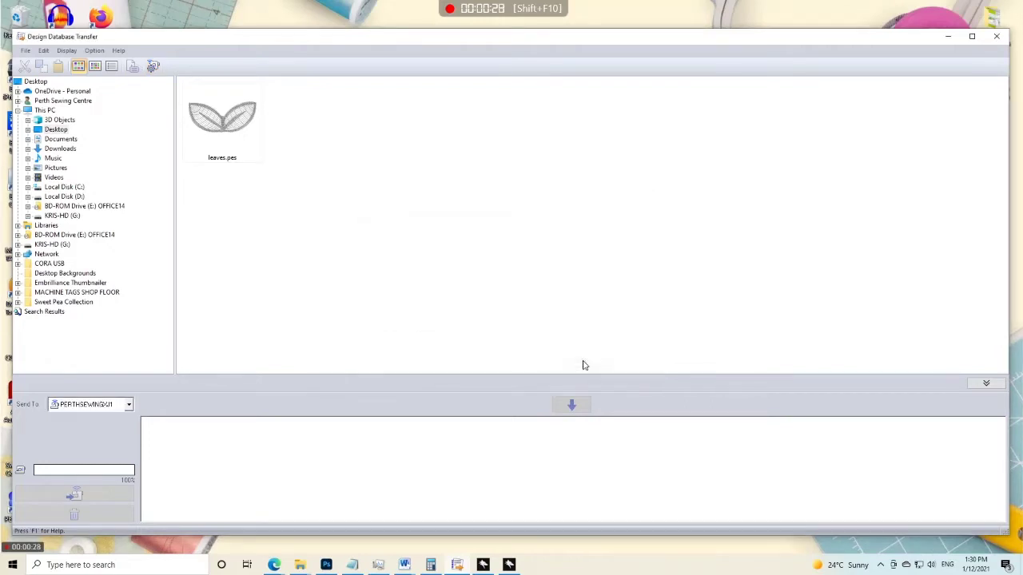
Set Send To PSC-LuminaireXP2 and open Desktop > TOILET PAPER DESIGNS > BathroomHumour-I
click(127, 405)
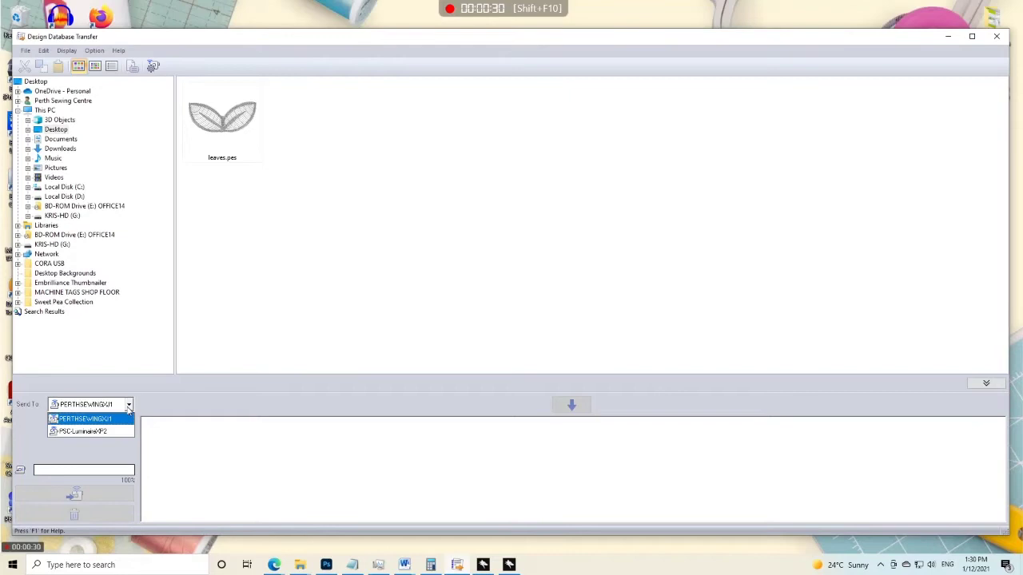
click(83, 419)
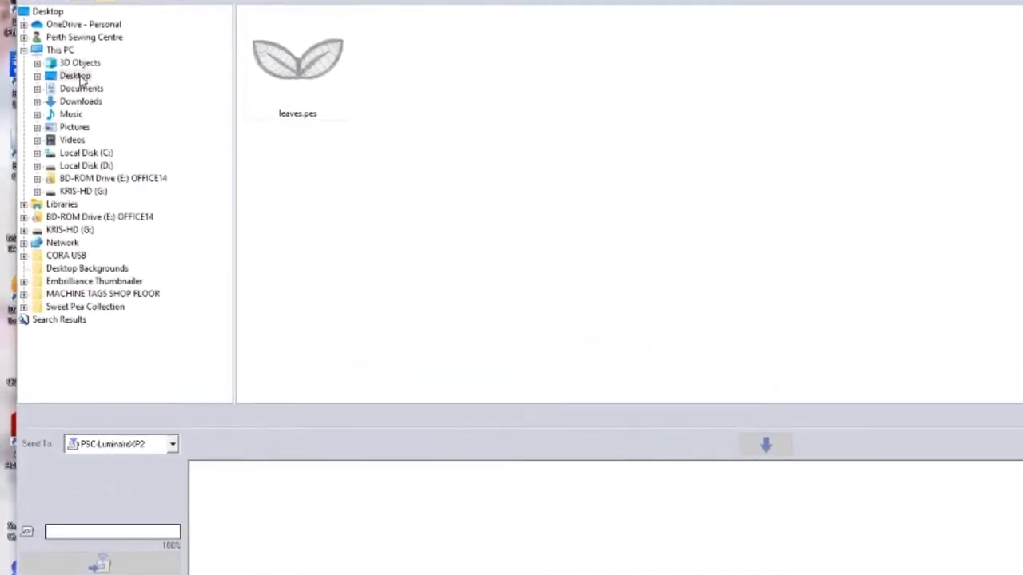
click(70, 75)
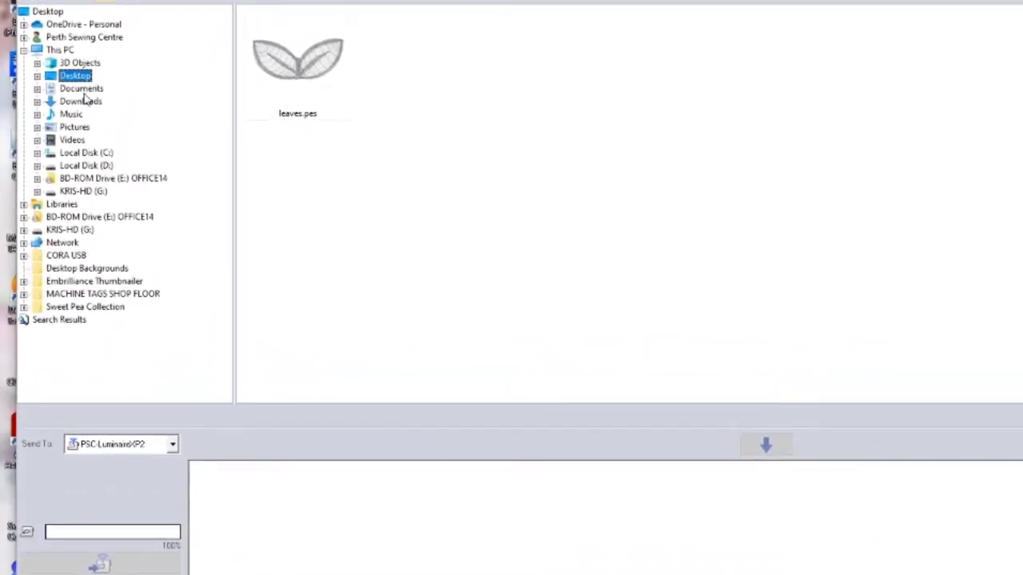
click(44, 74)
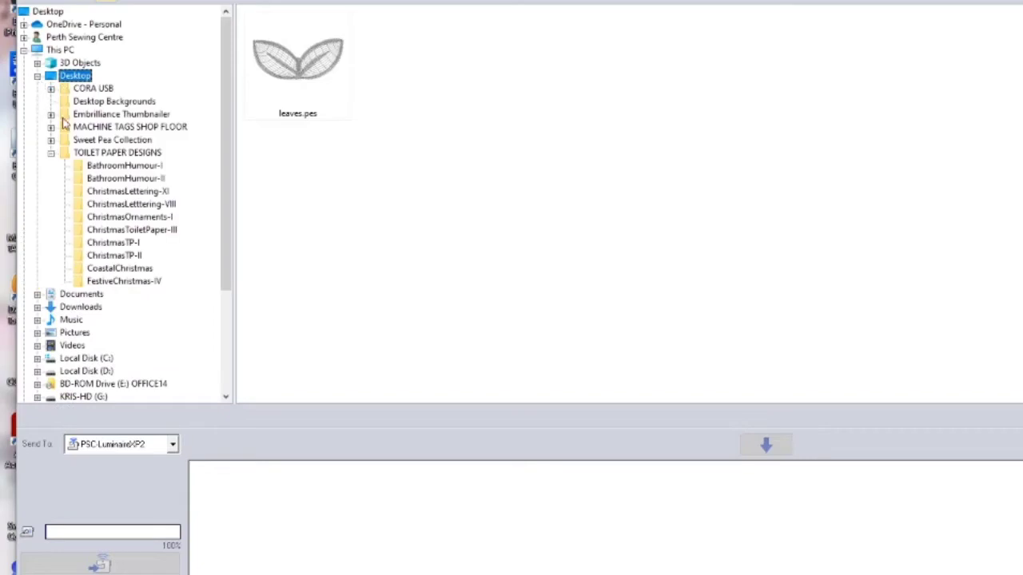
click(117, 152)
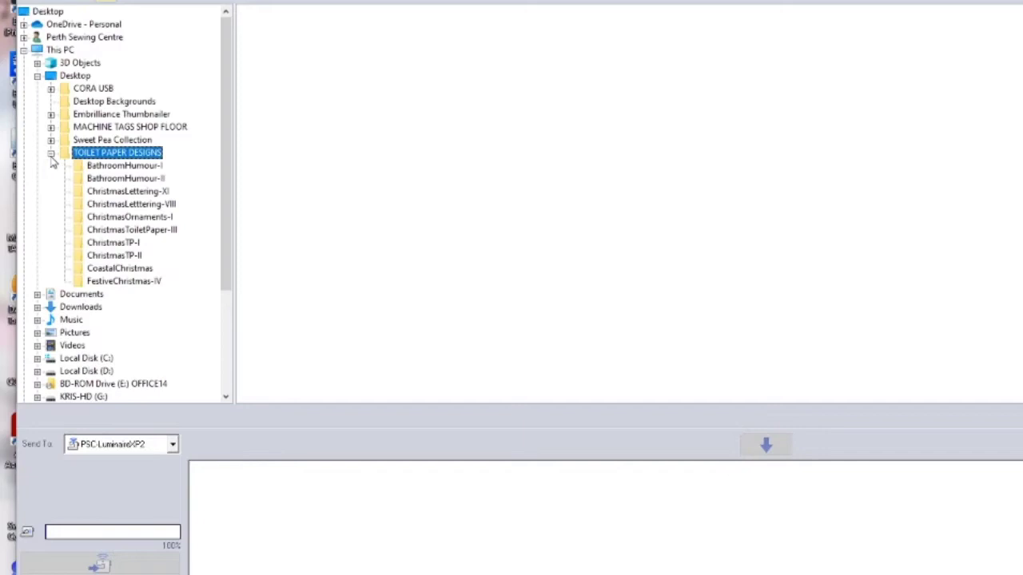
mouse_move(104, 167)
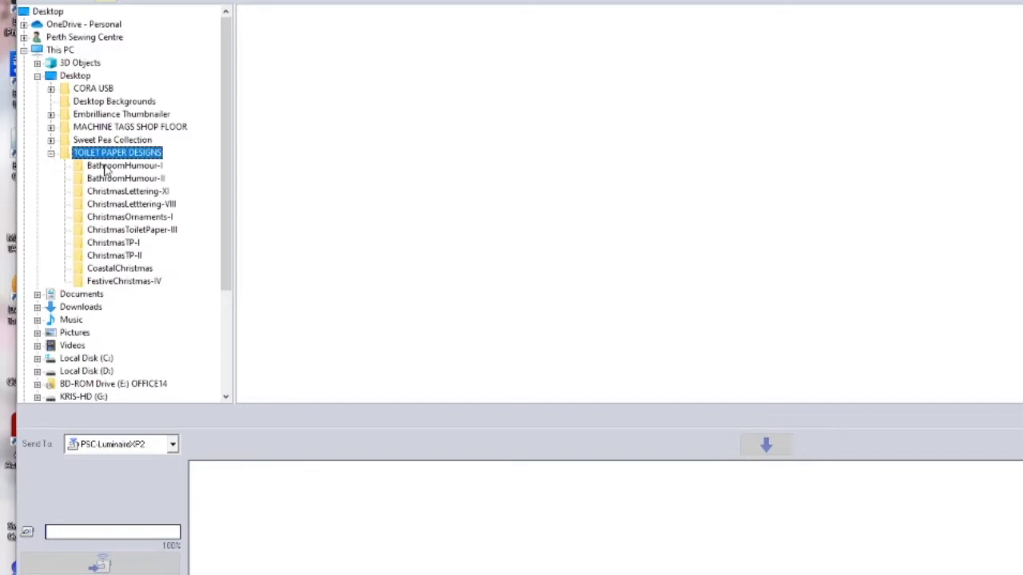
click(120, 166)
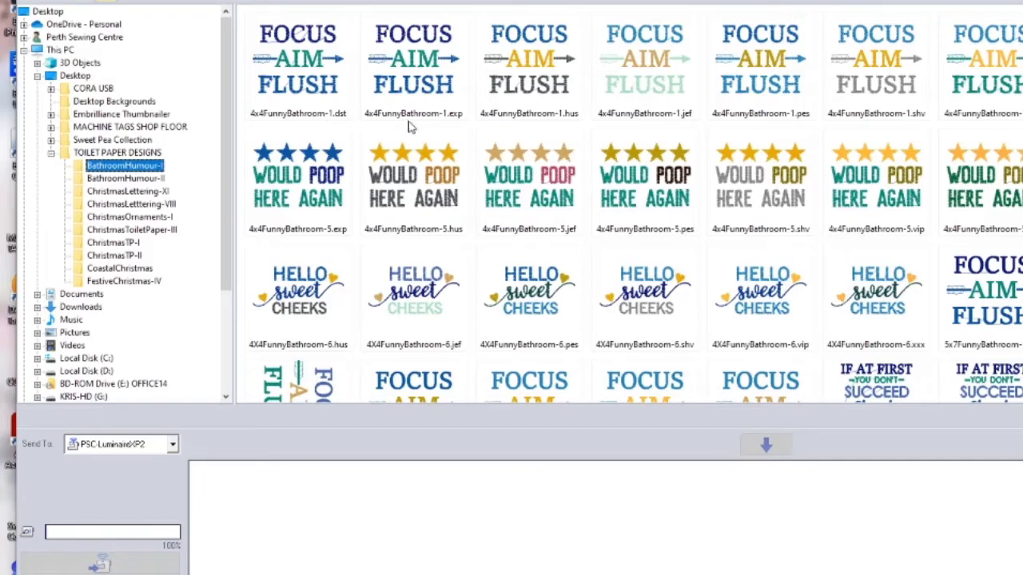
mouse_move(358, 140)
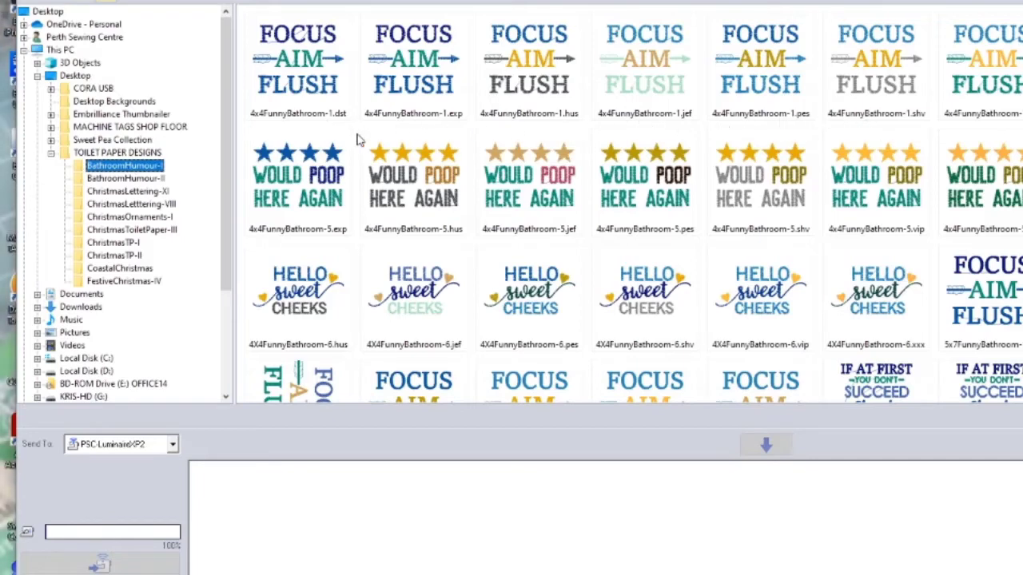
mouse_move(345, 125)
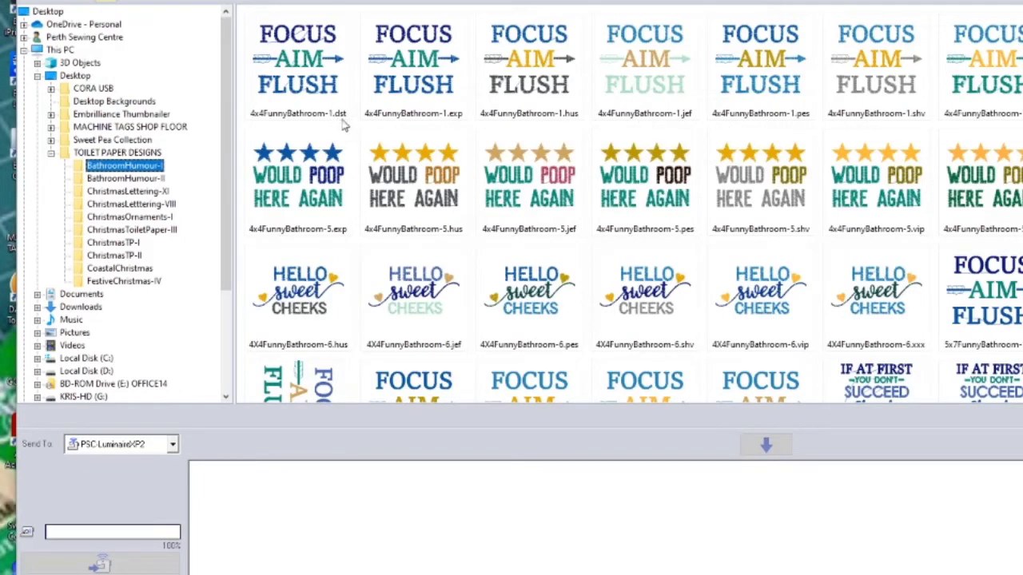
mouse_move(466, 118)
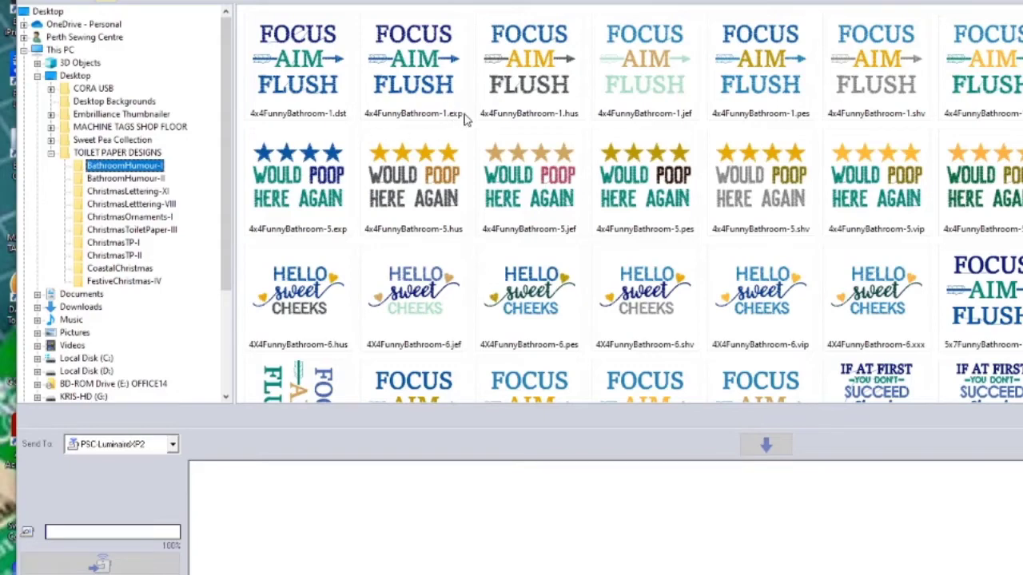
mouse_move(352, 89)
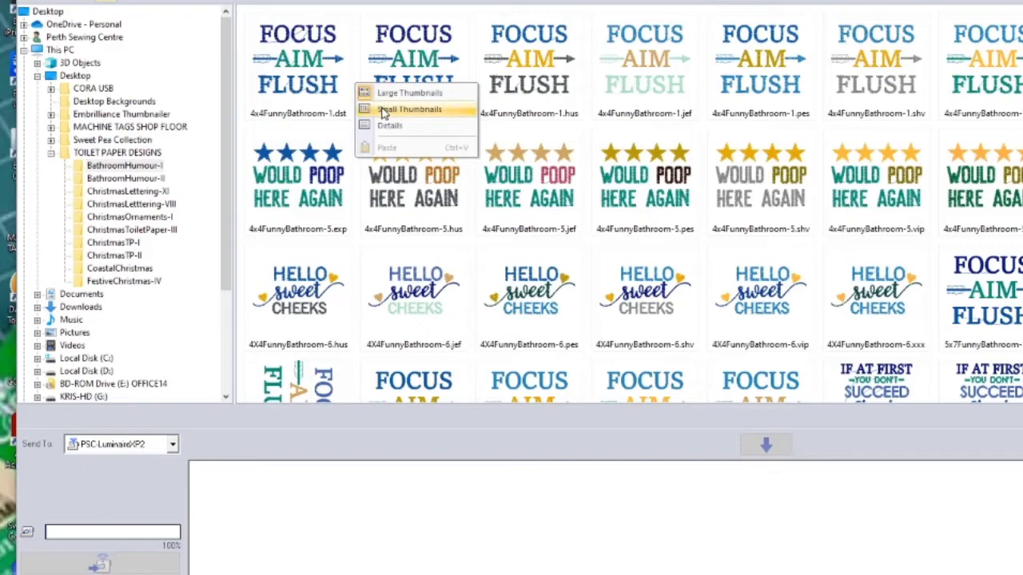
Try smaller and larger thumbnails, then switch the design view to Details
click(407, 110)
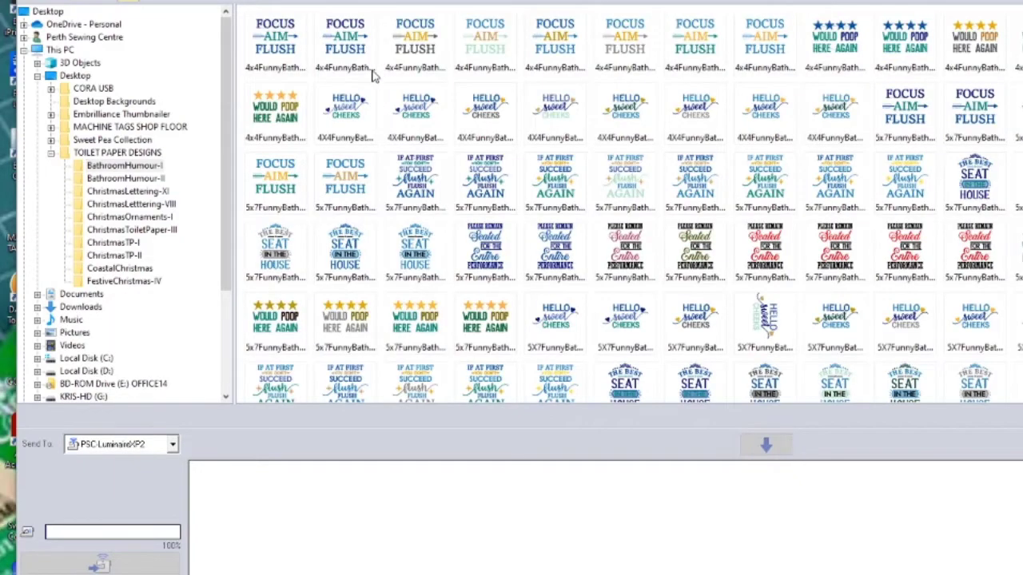
click(345, 38)
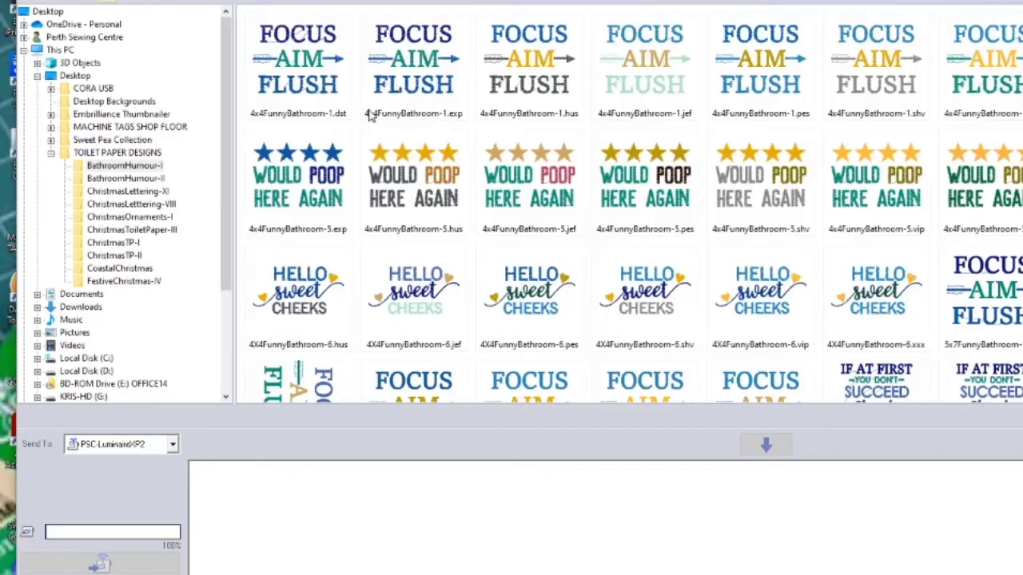
right_click(370, 116)
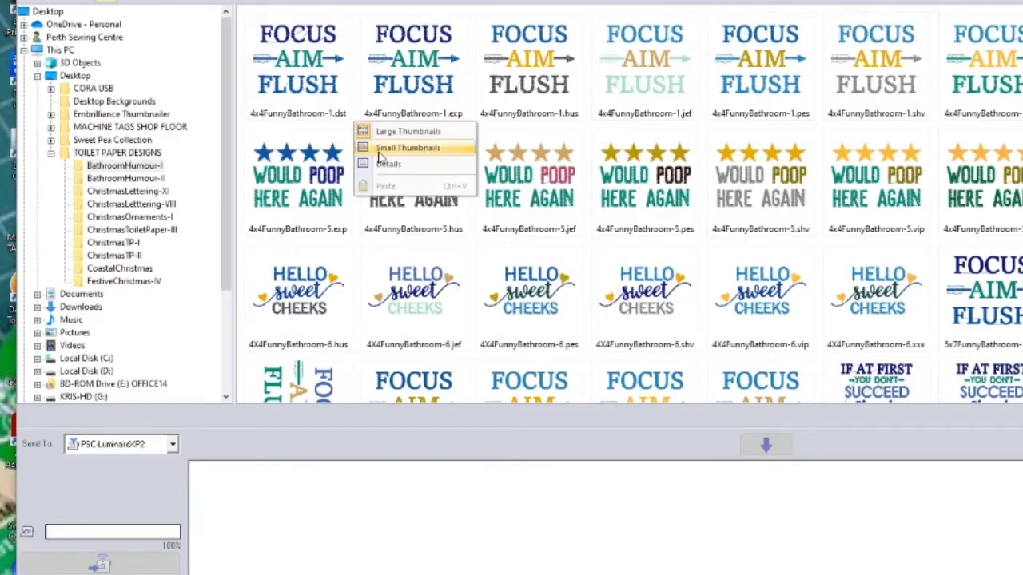
click(388, 163)
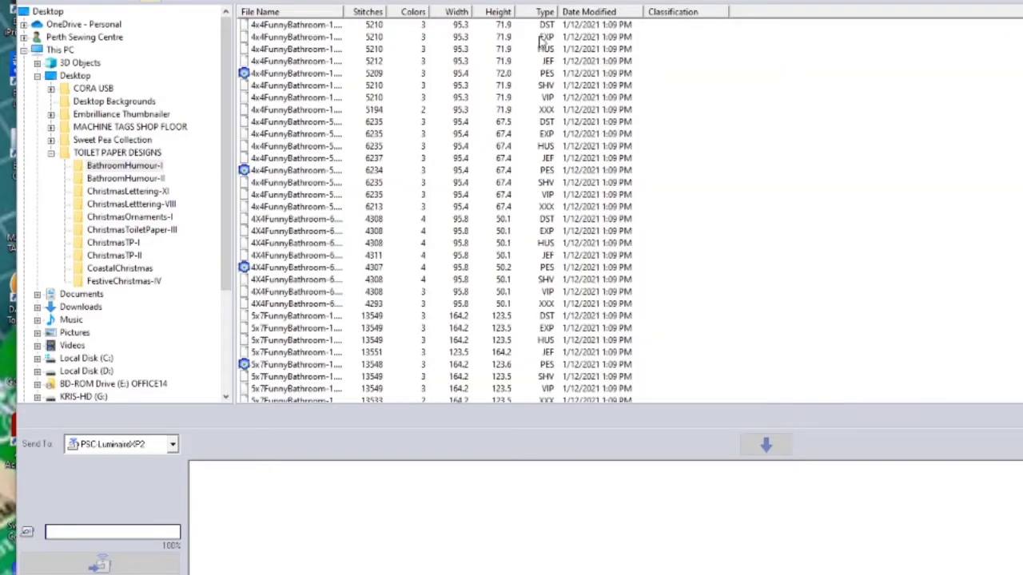
Sort by type, queue BathroomHumour-I's three 4x4 PES designs, and open BathroomHumour-II
click(543, 11)
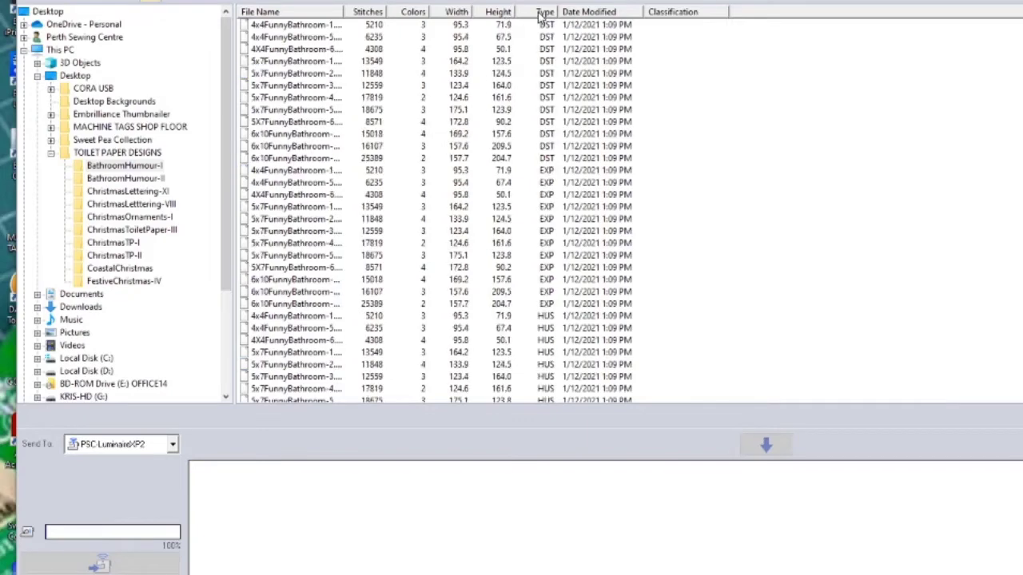
mouse_move(400, 324)
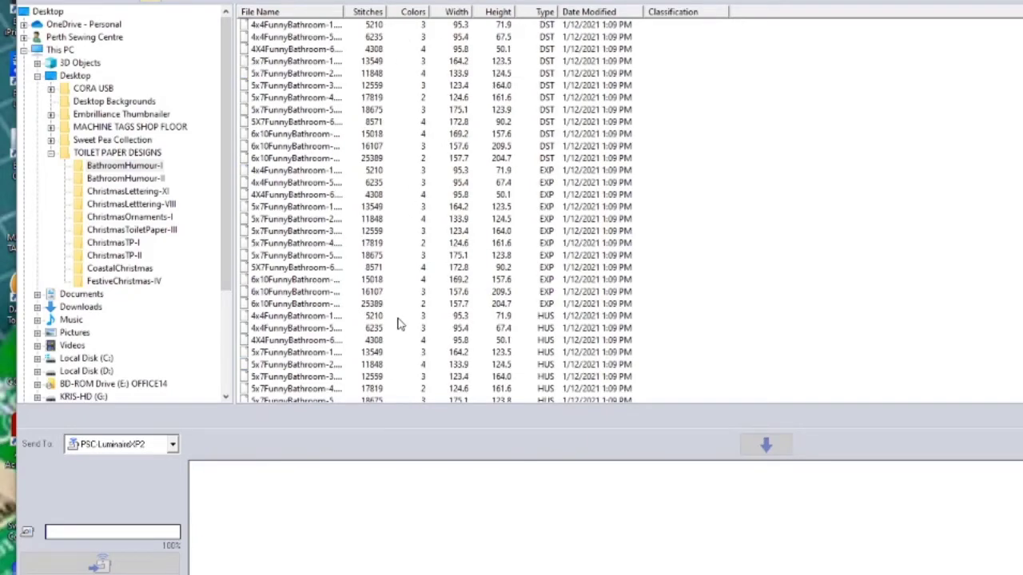
scroll(down, 3)
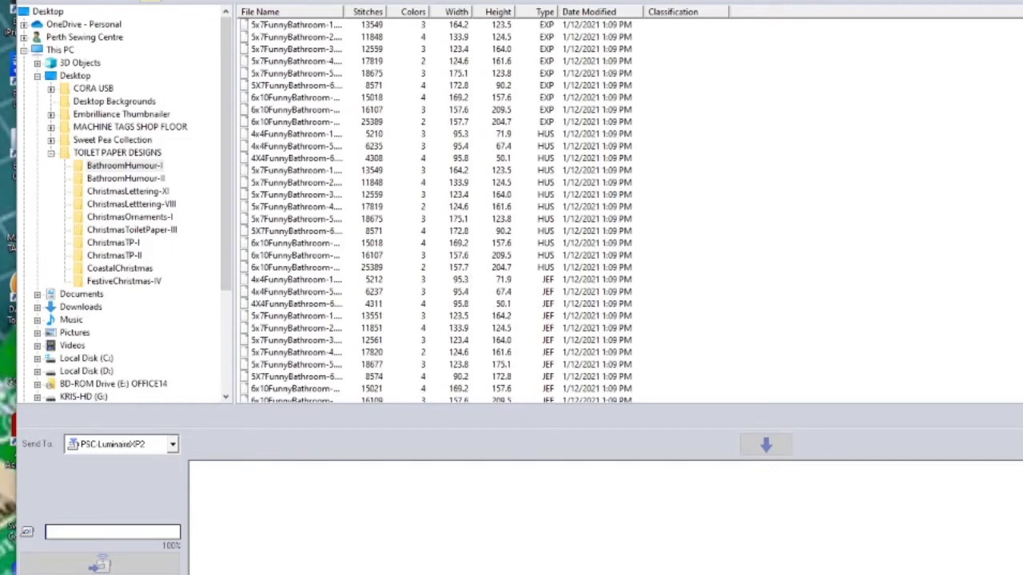
scroll(down, 3)
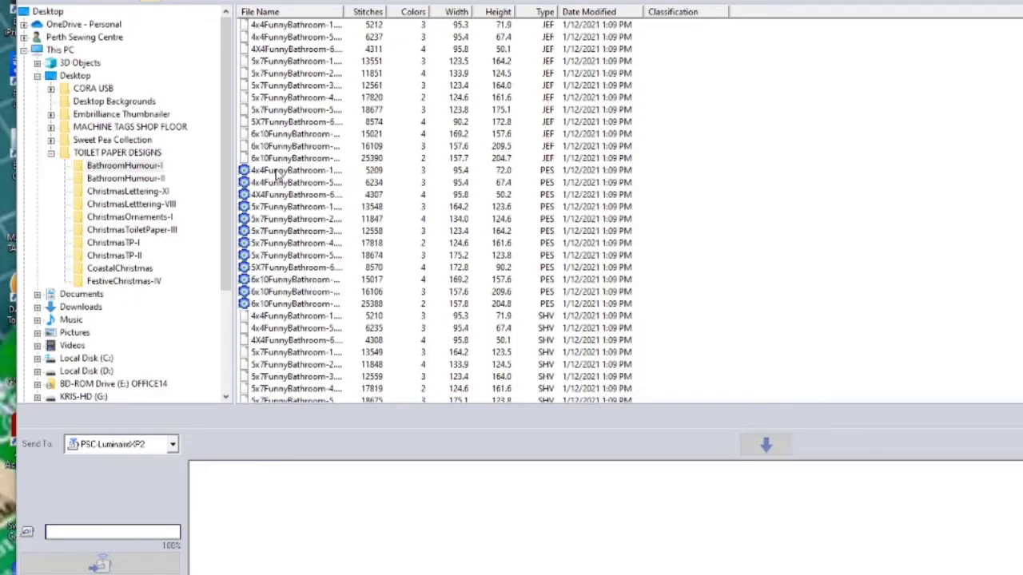
click(292, 170)
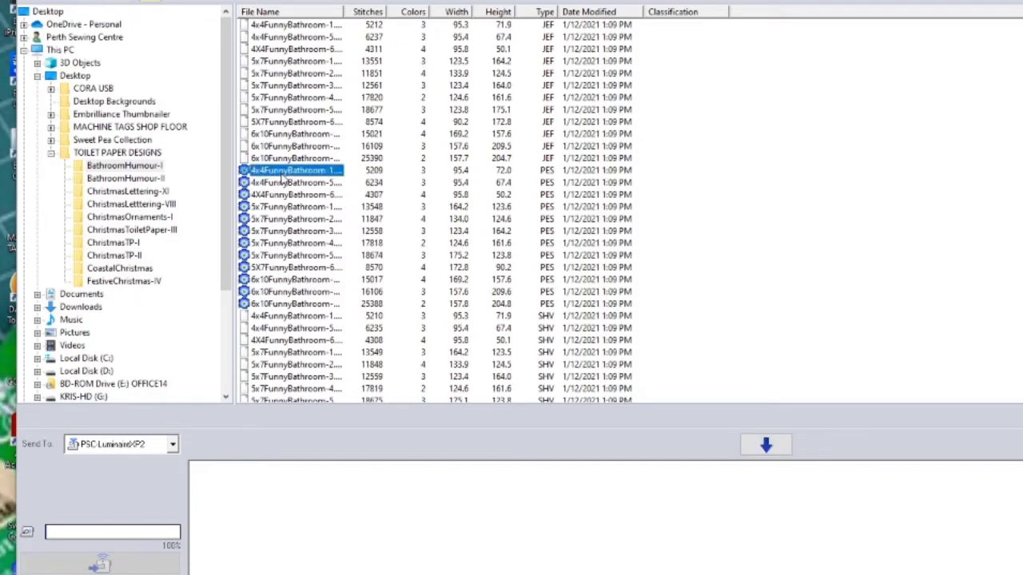
click(304, 182)
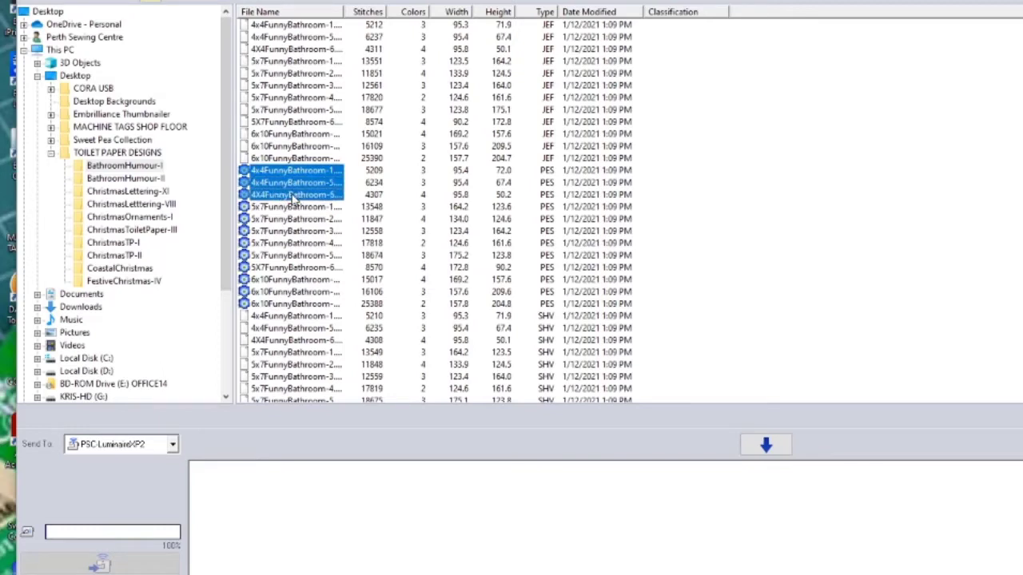
click(765, 444)
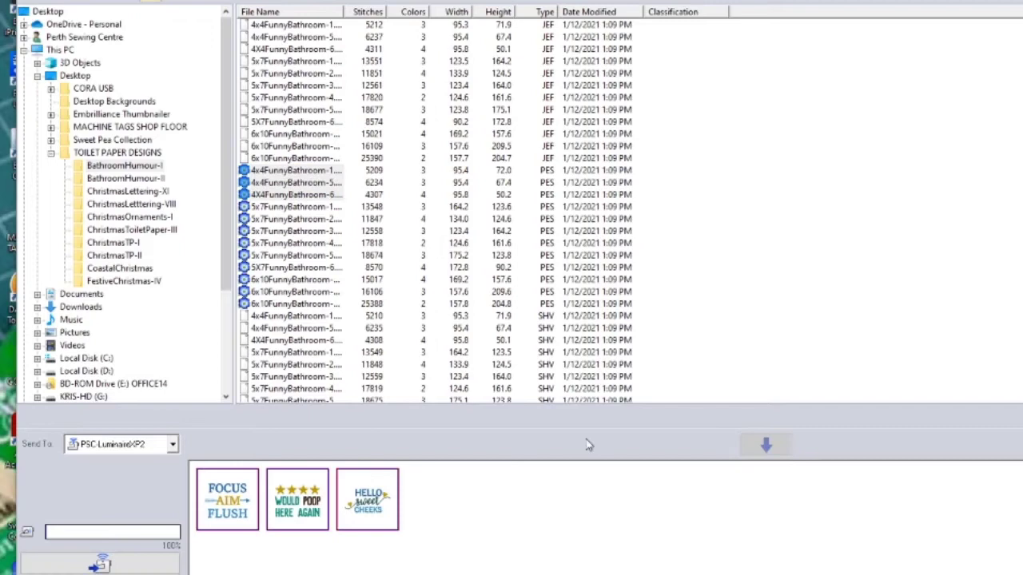
mouse_move(441, 518)
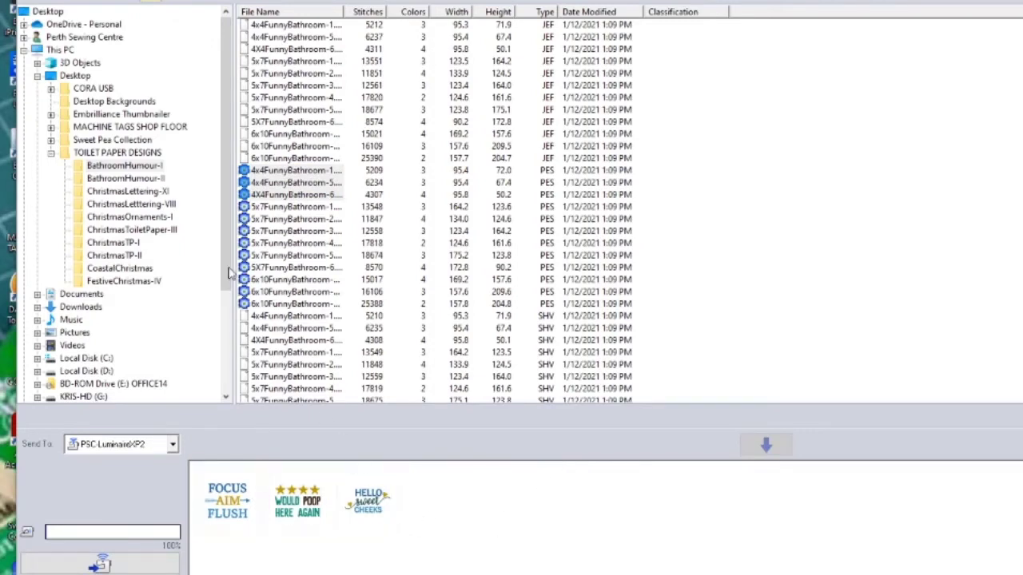
click(124, 178)
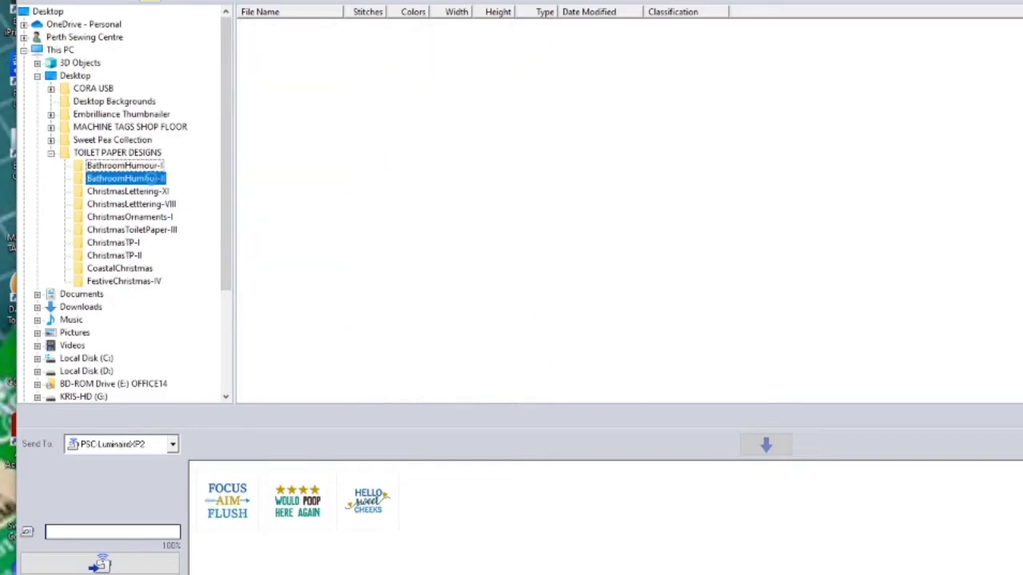
Add the 4x4 PES designs from BathroomHumour-II to the send tray
click(120, 177)
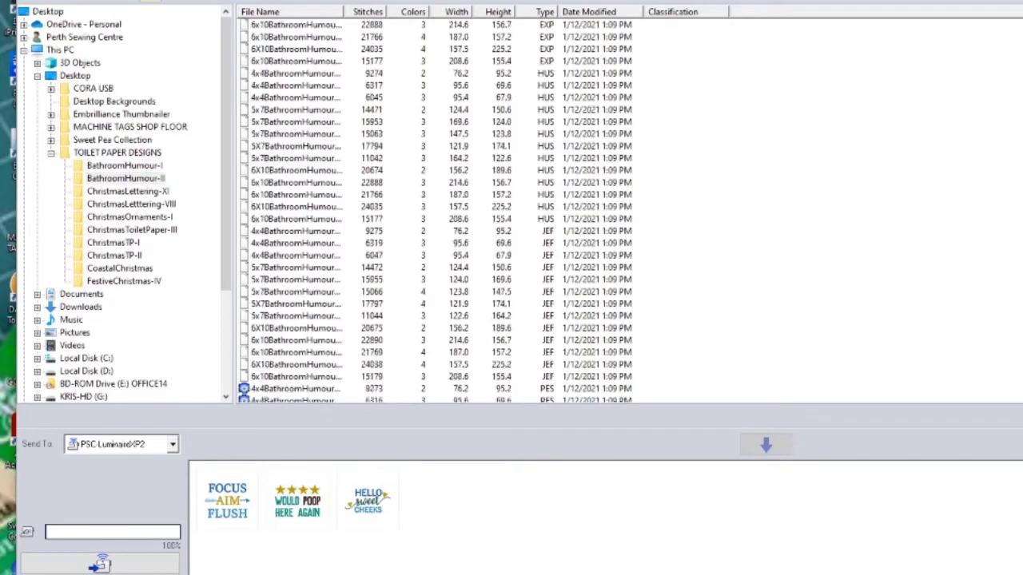
scroll(down, 3)
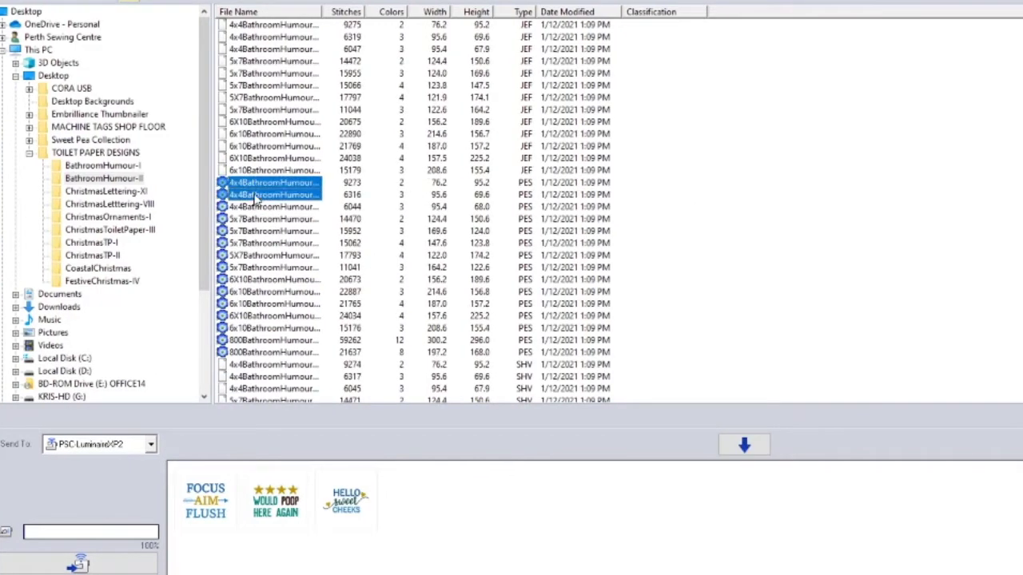
click(743, 444)
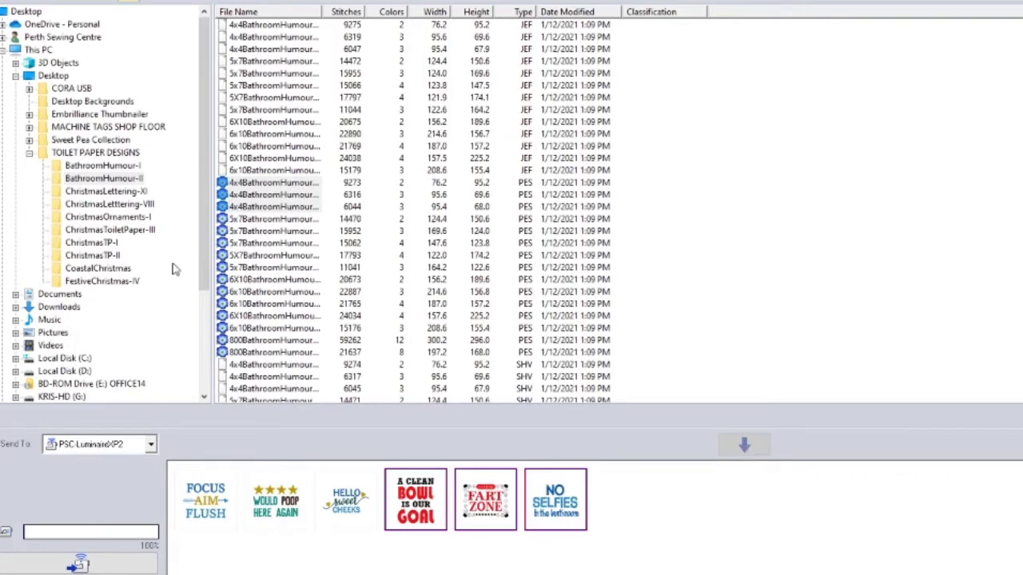
Browse ChristmasLettering-XI, ChristmasLettering-VIII and ChristmasOrnaments-I, selecting the seven 4x4 ornament designs
click(104, 191)
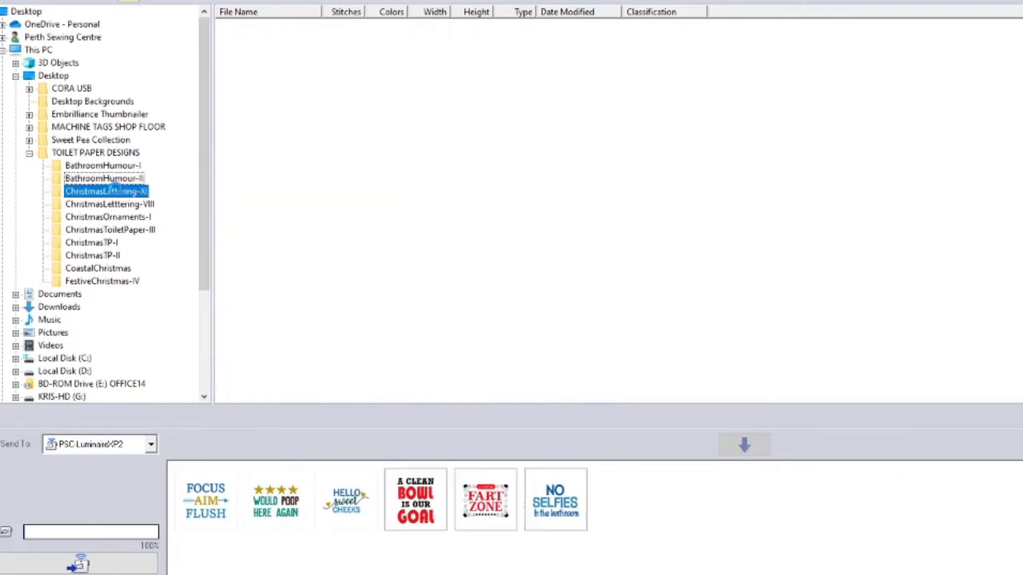
click(103, 191)
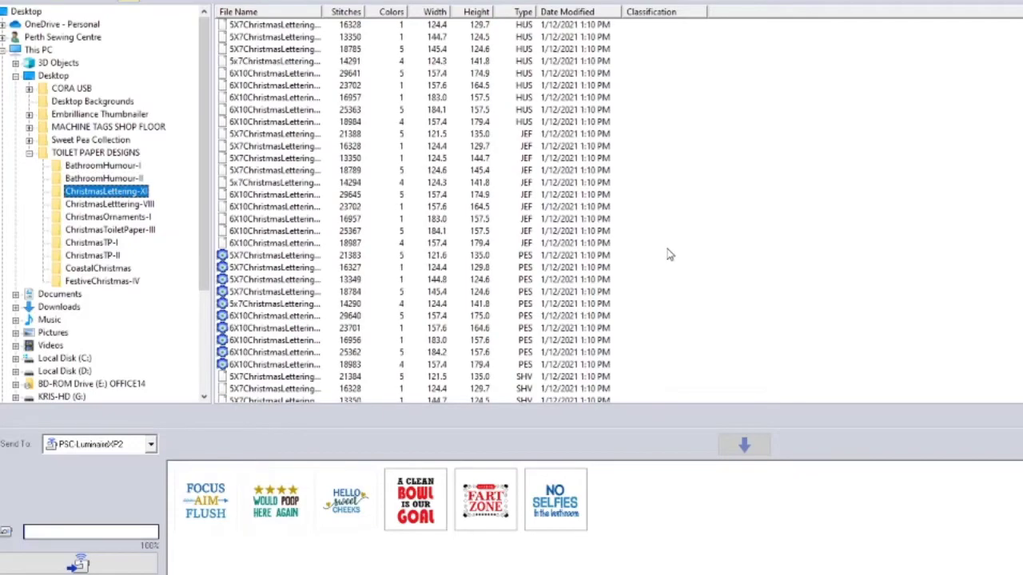
mouse_move(284, 315)
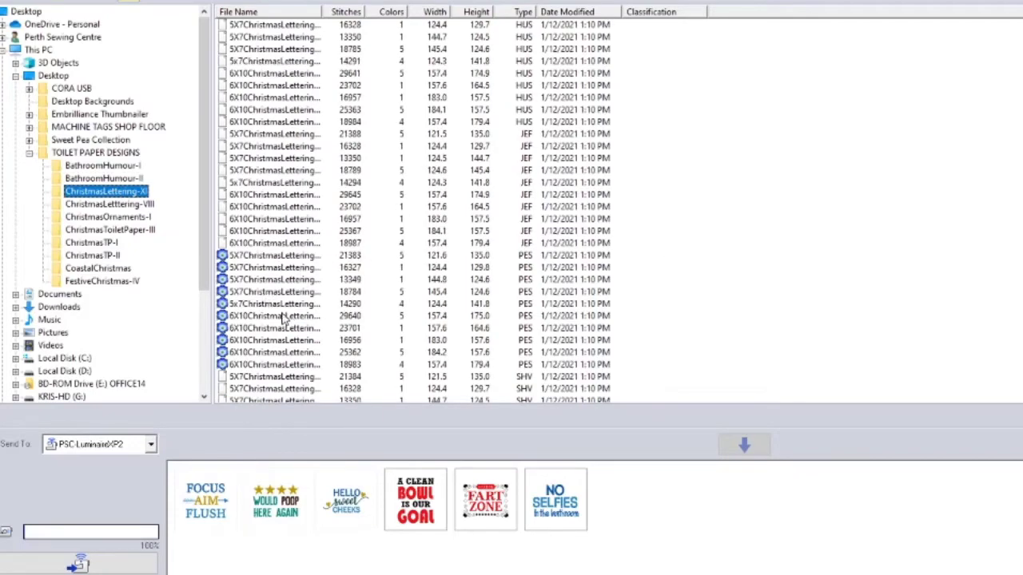
click(108, 204)
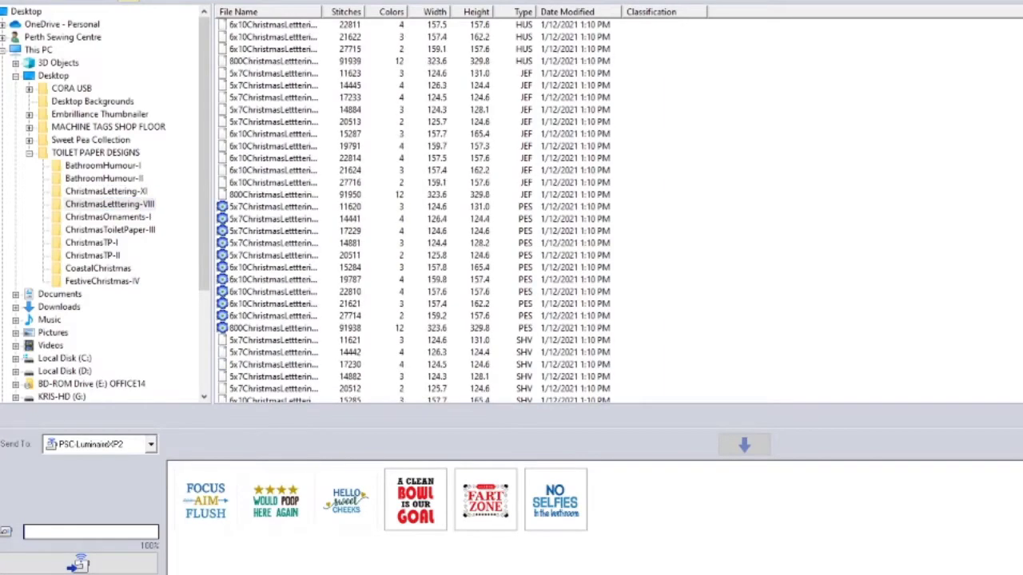
scroll(down, 3)
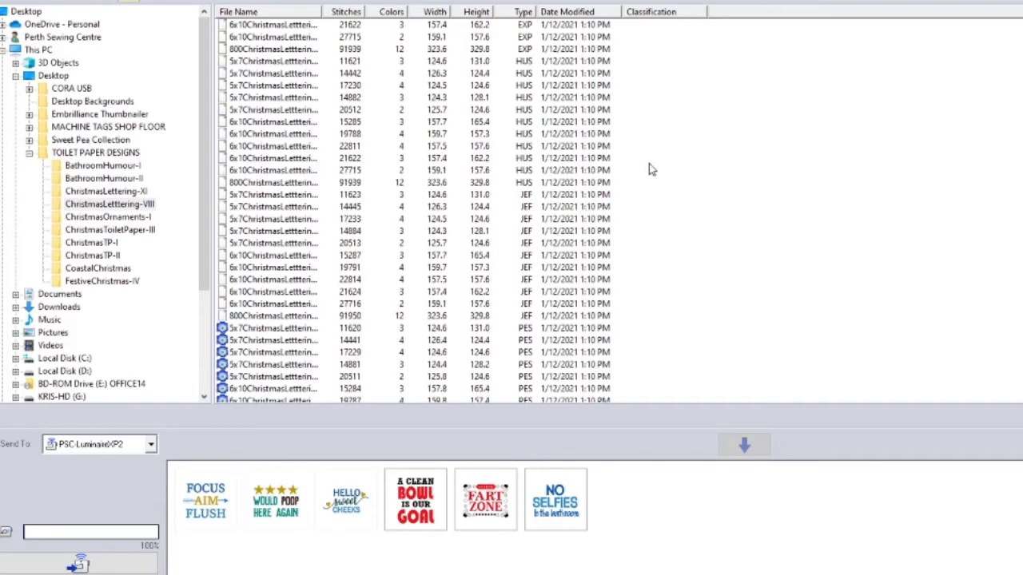
click(107, 217)
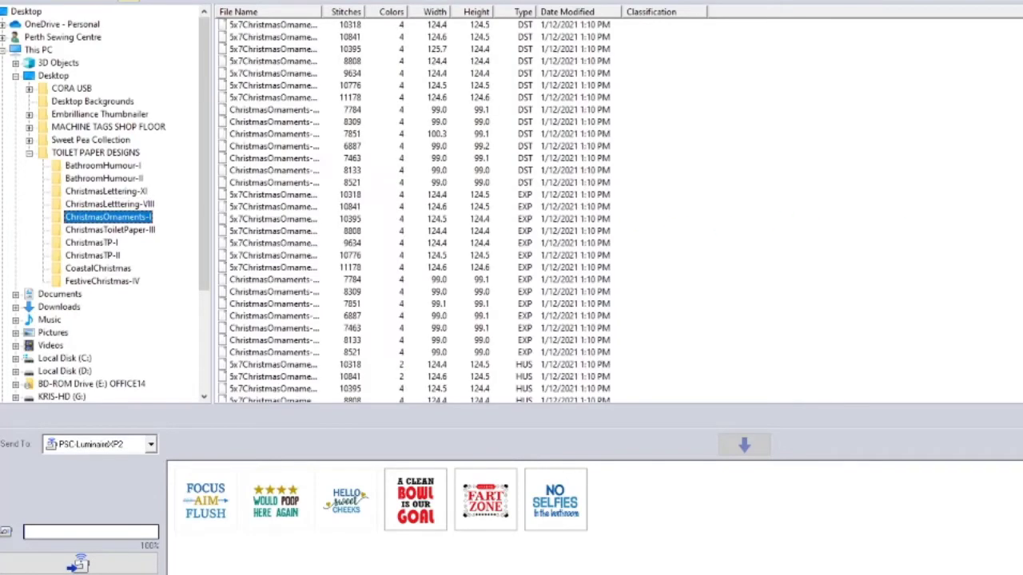
scroll(down, 3)
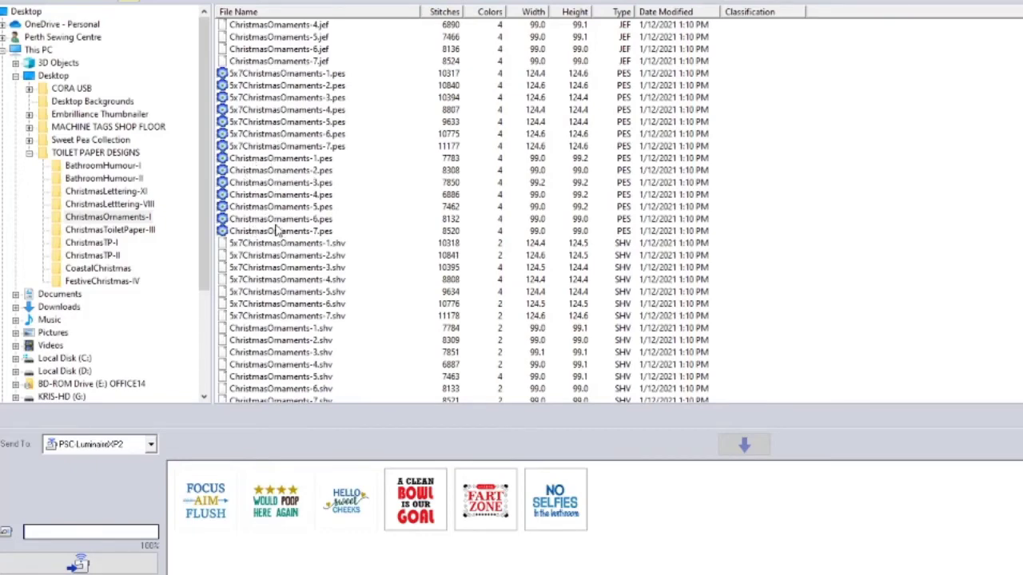
click(110, 229)
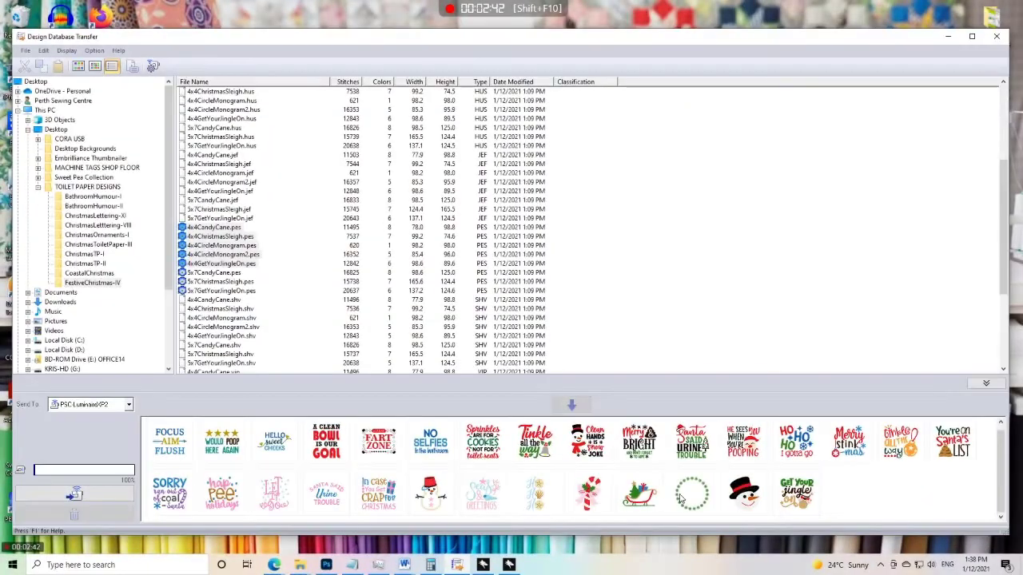
Delete the plain circle, Fart Zone and You're on Santa's List designs from the send tray
right_click(691, 494)
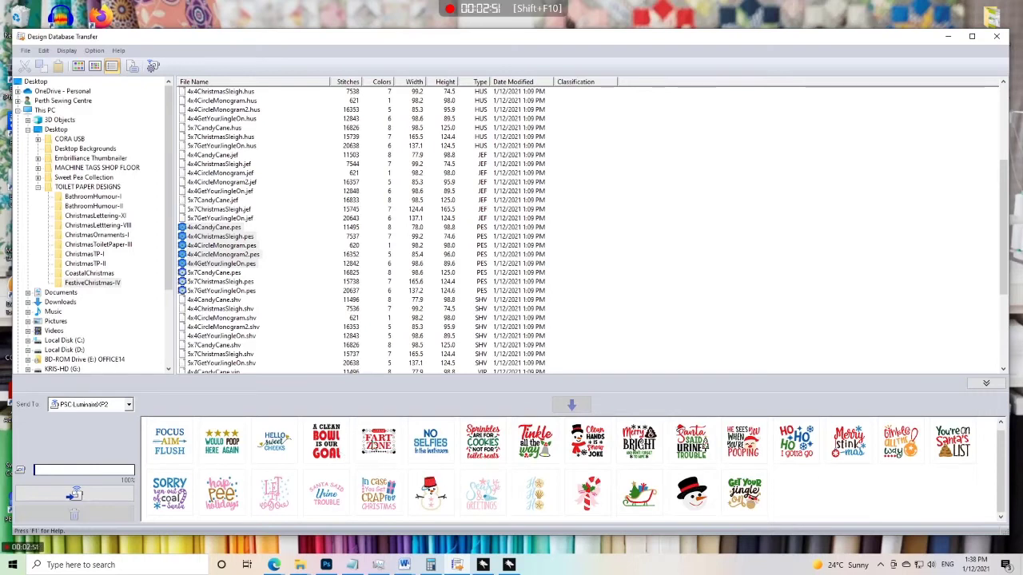
click(377, 440)
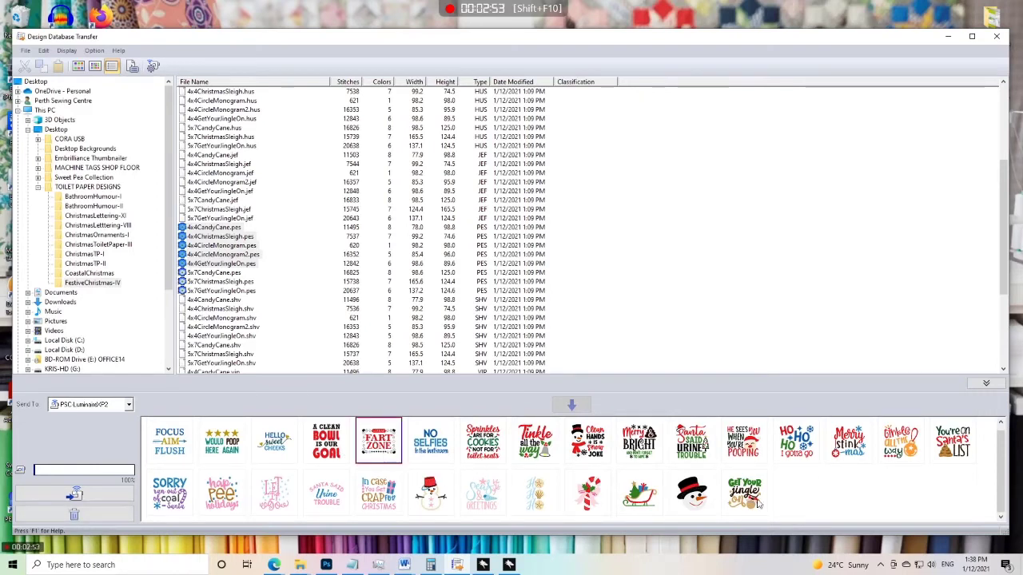
right_click(743, 493)
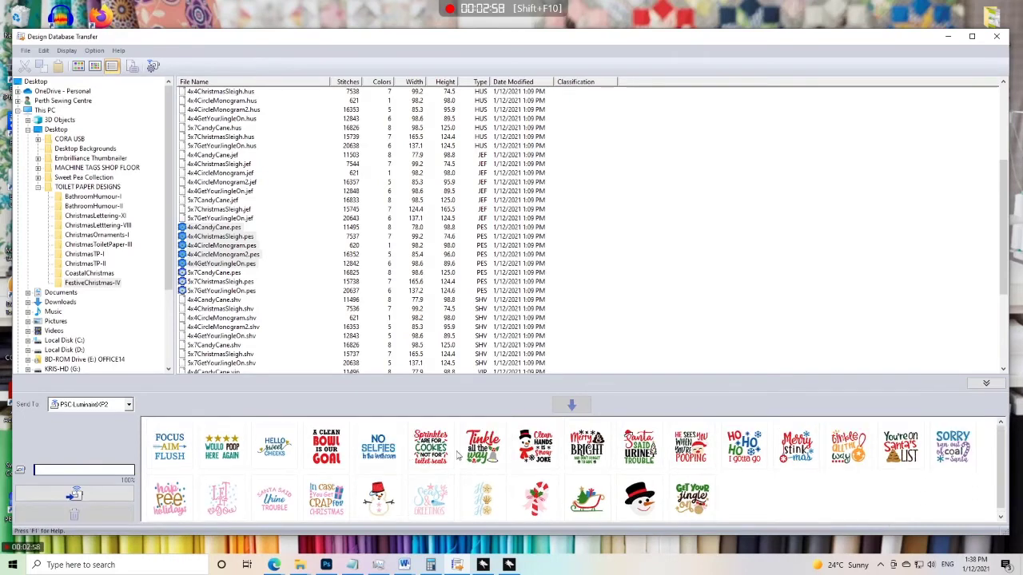
click(901, 446)
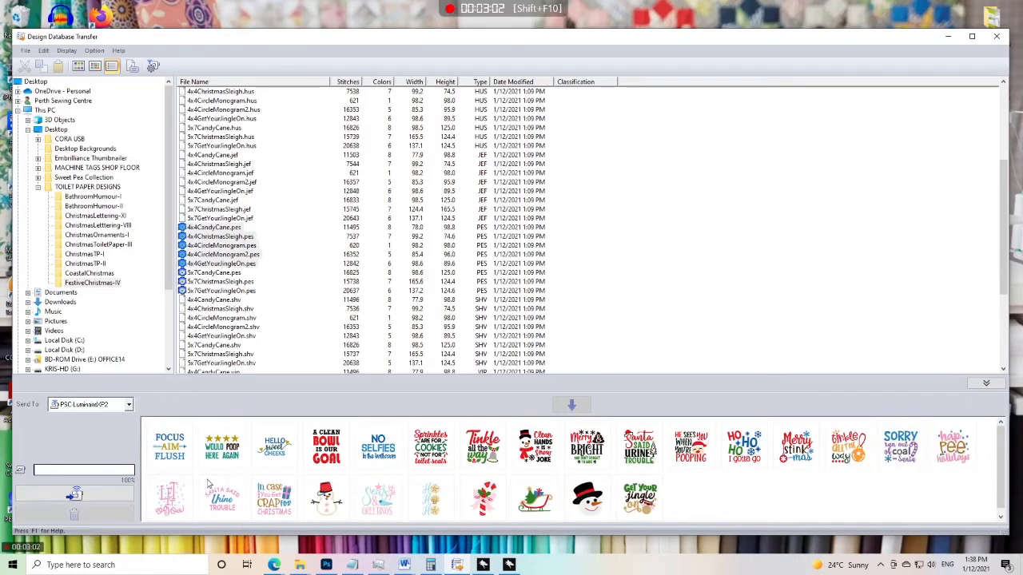
mouse_move(370, 498)
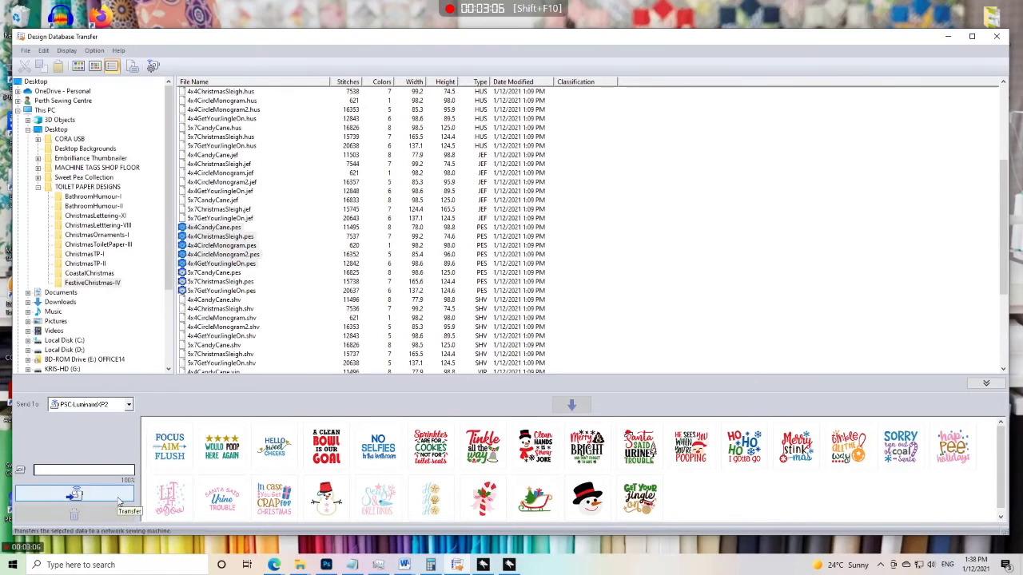
Transfer the queued designs to PSC-LuminaireXP2 and acknowledge the Finished outputting data message
click(75, 496)
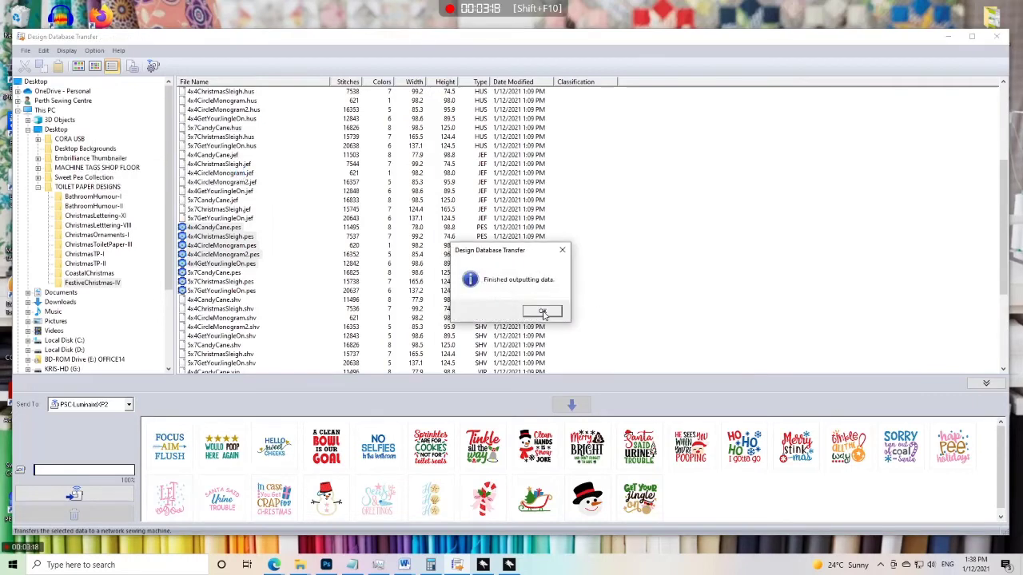
click(542, 312)
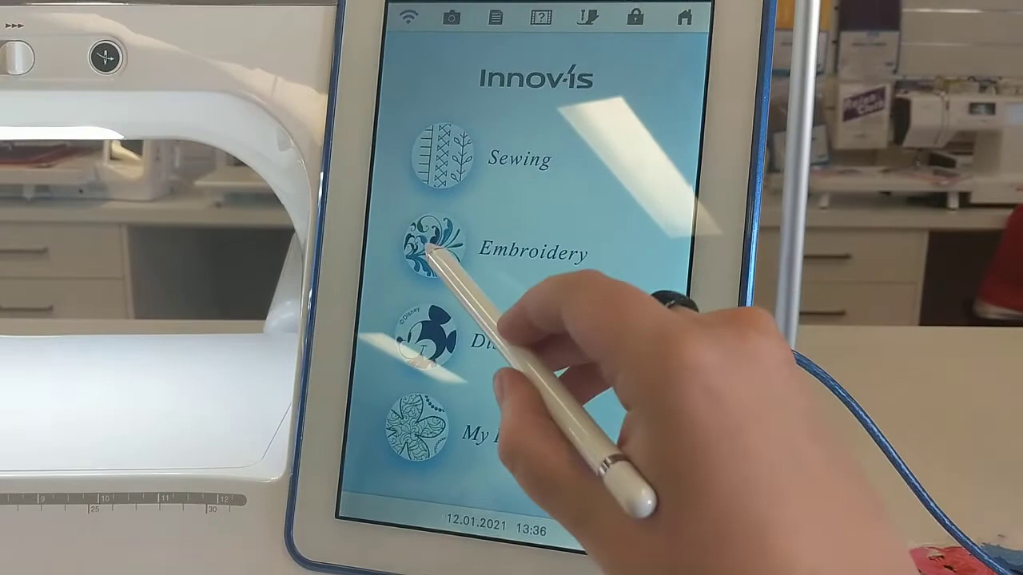
Enter Embroidery on the Luminaire, pick the snowman in top hat design, and set it
click(431, 244)
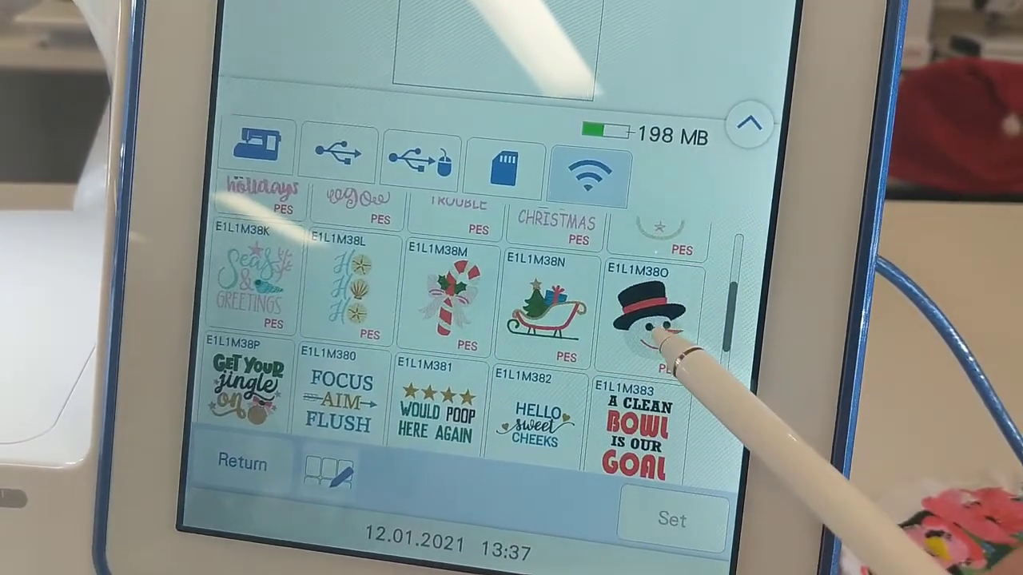
click(651, 319)
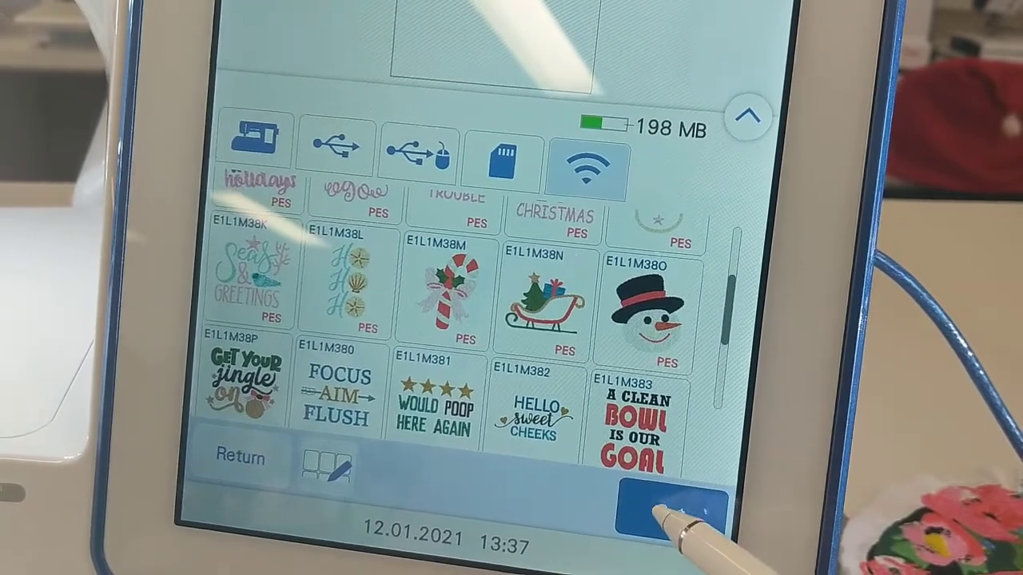
click(663, 508)
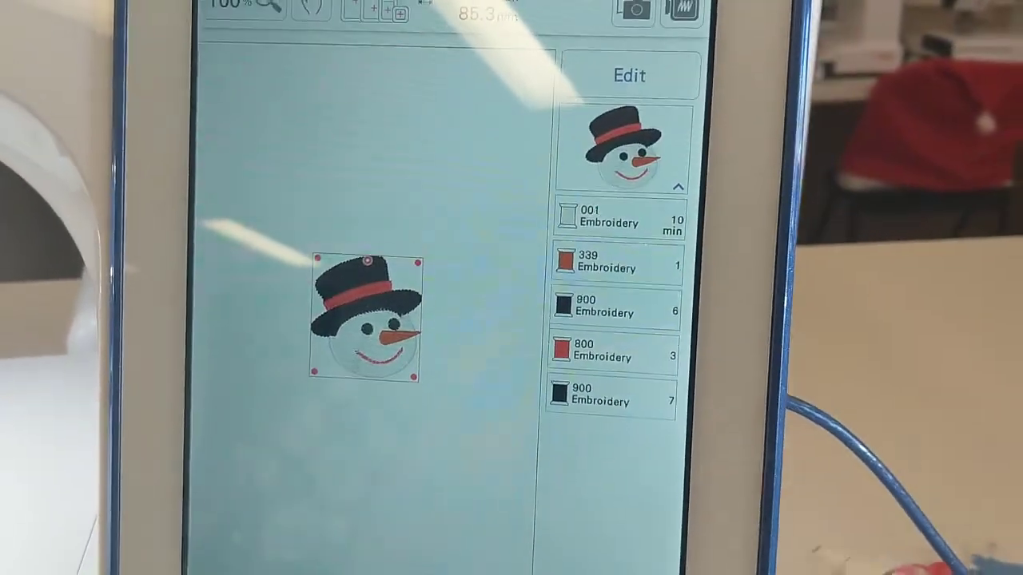